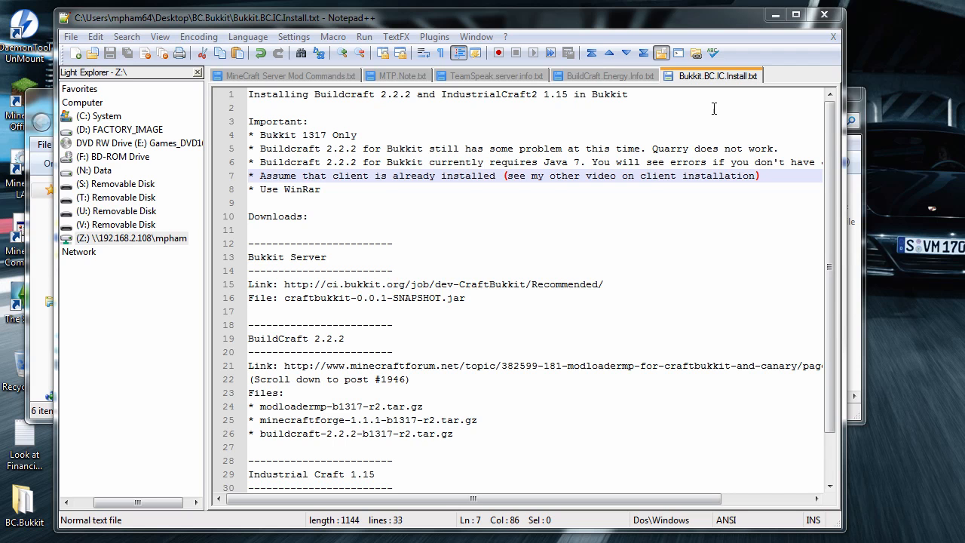
pyautogui.moveTo(637, 119)
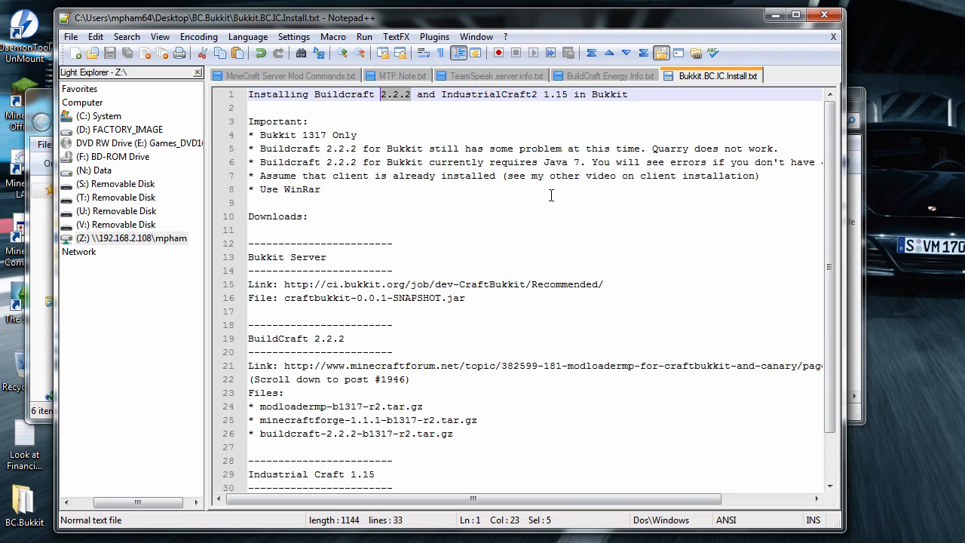
pyautogui.moveTo(555, 176)
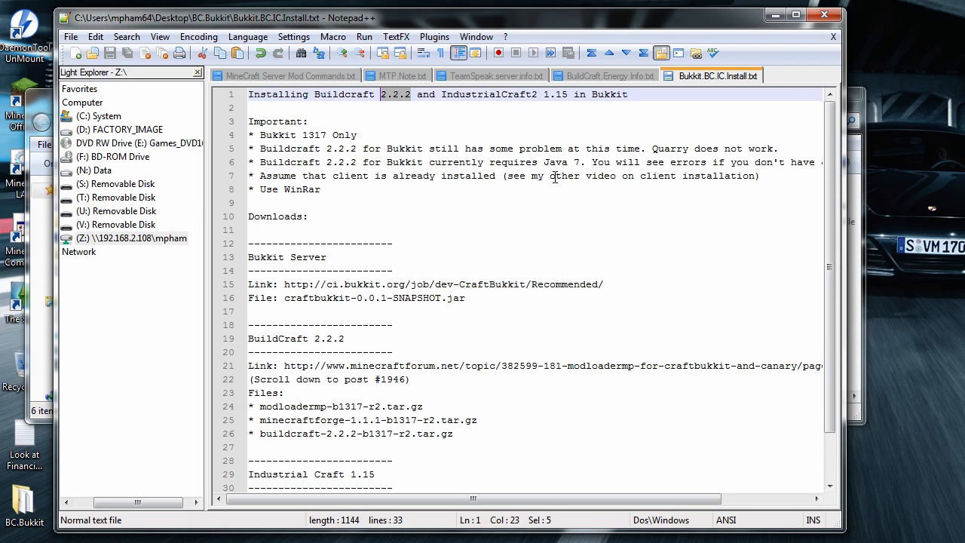
pyautogui.moveTo(647, 154)
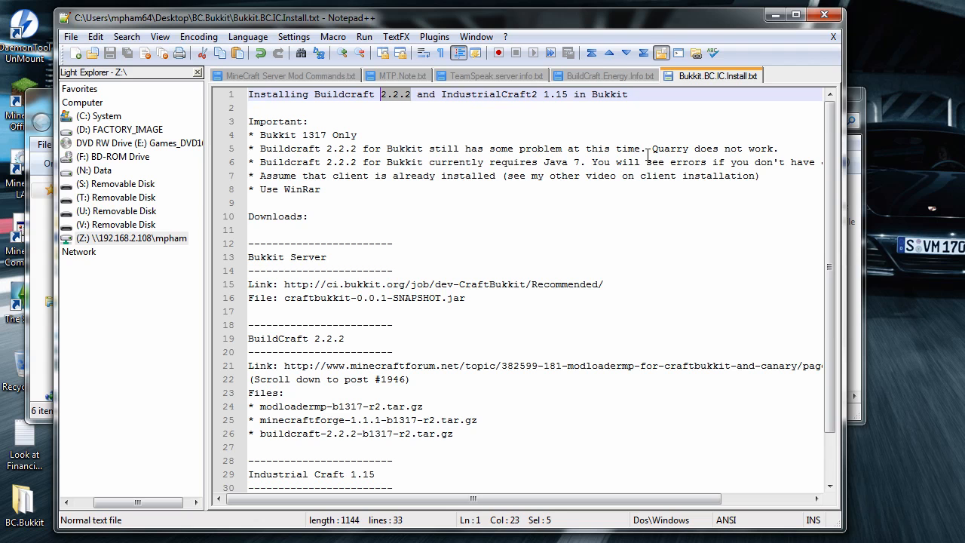
# Highlight key install notes: Bukkit 1317, the Quarry warning, Java 7, installed client, and WinRar.
pyautogui.moveTo(653, 148); pyautogui.dragTo(776, 148)
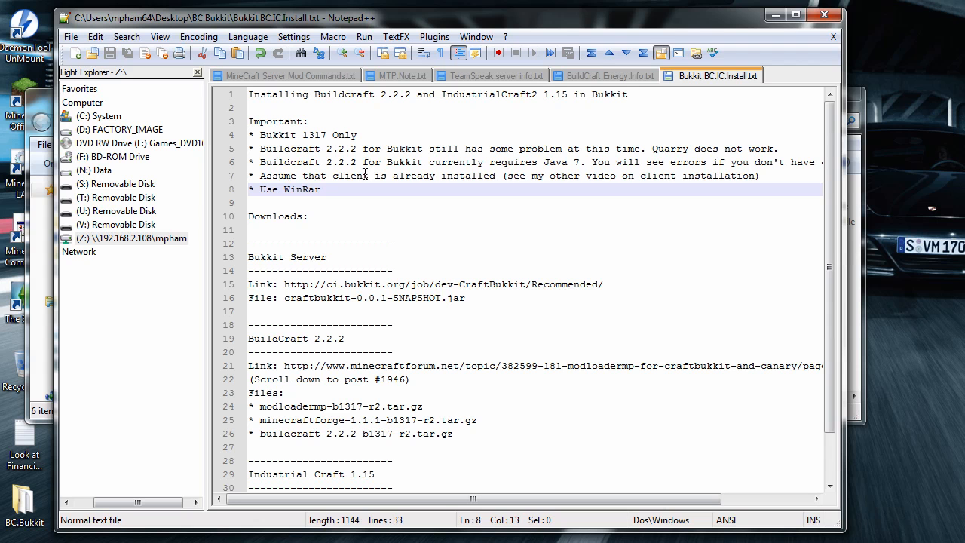
pyautogui.doubleClick(344, 136)
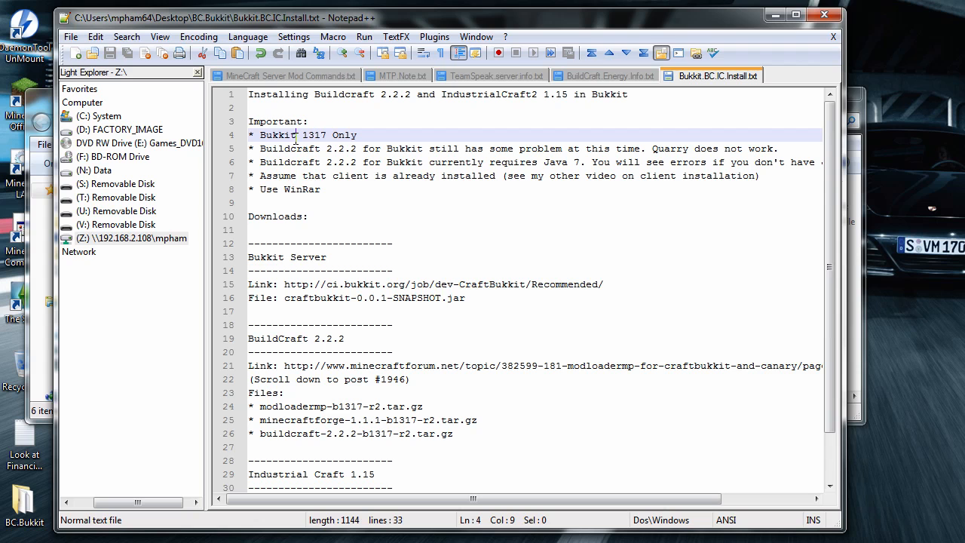
pyautogui.doubleClick(313, 134)
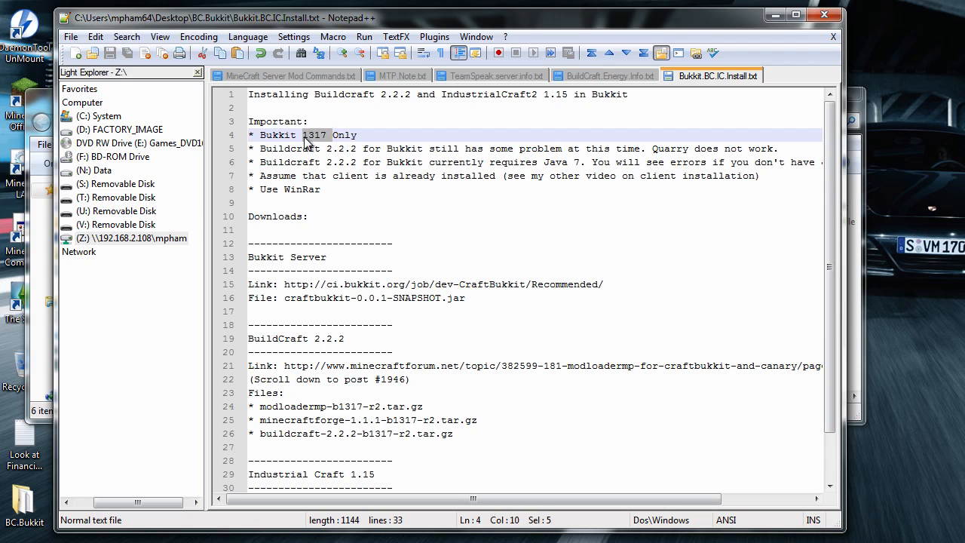
pyautogui.click(358, 135)
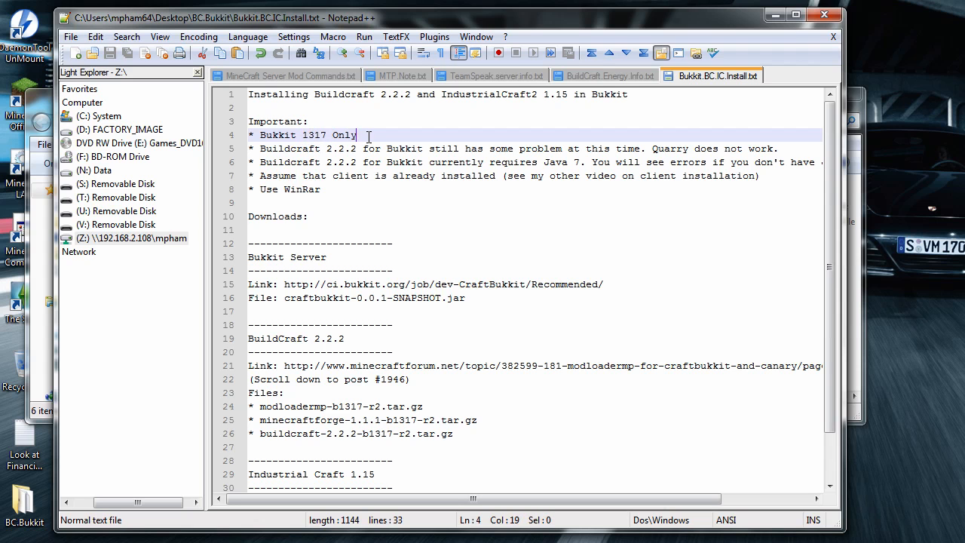
pyautogui.moveTo(330, 154)
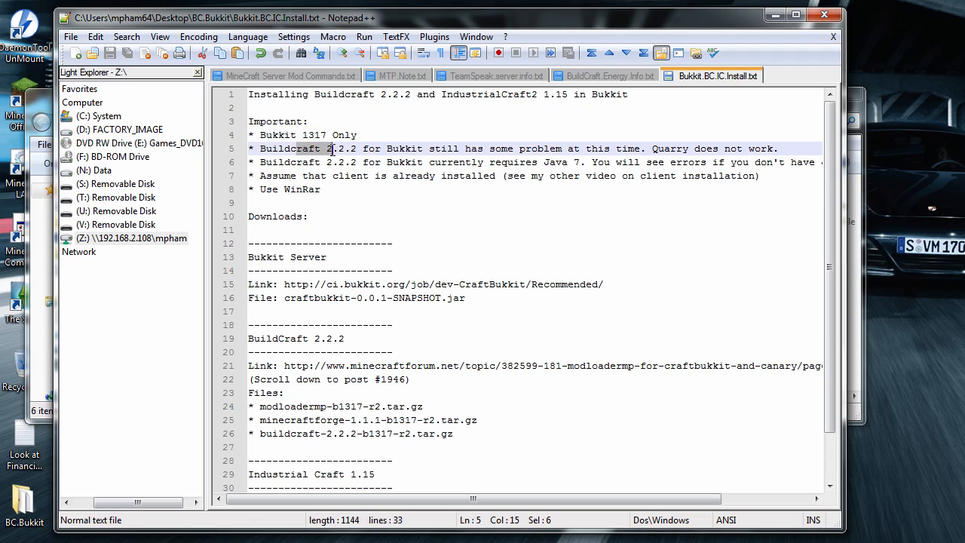
pyautogui.moveTo(329, 148); pyautogui.dragTo(754, 148)
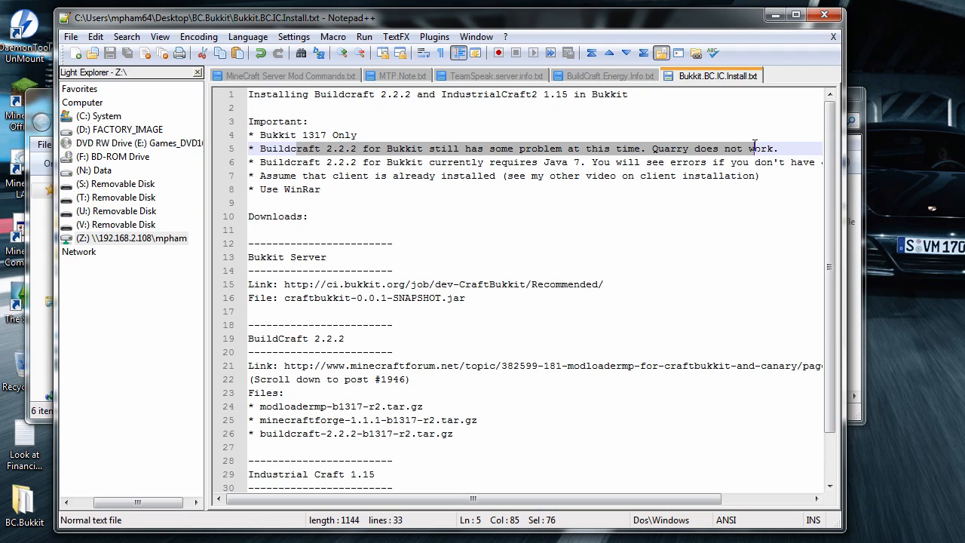
pyautogui.click(333, 176)
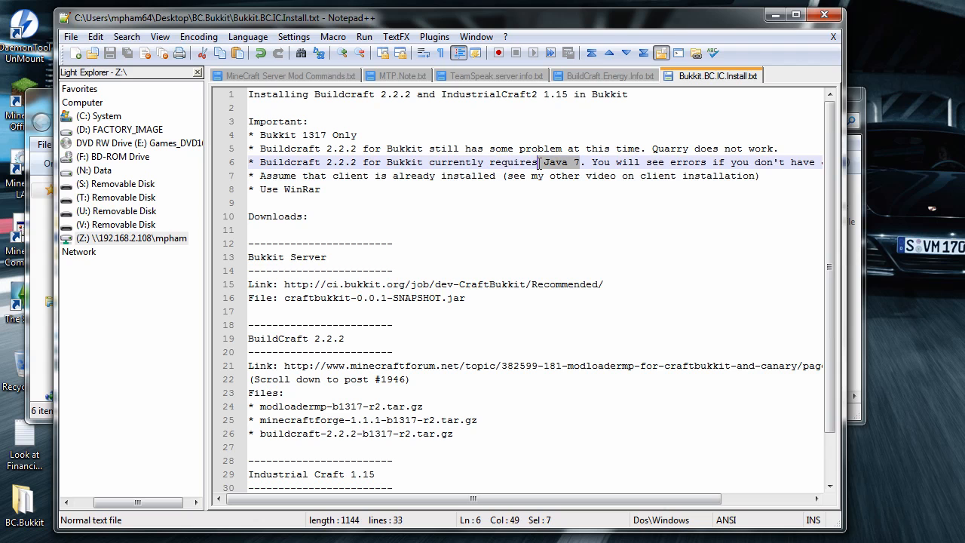
pyautogui.doubleClick(514, 162)
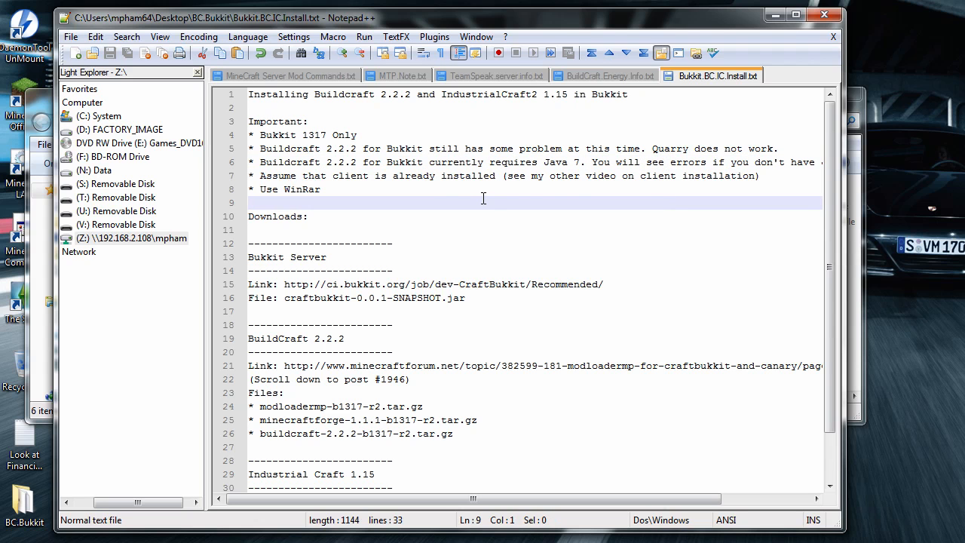
pyautogui.click(330, 176)
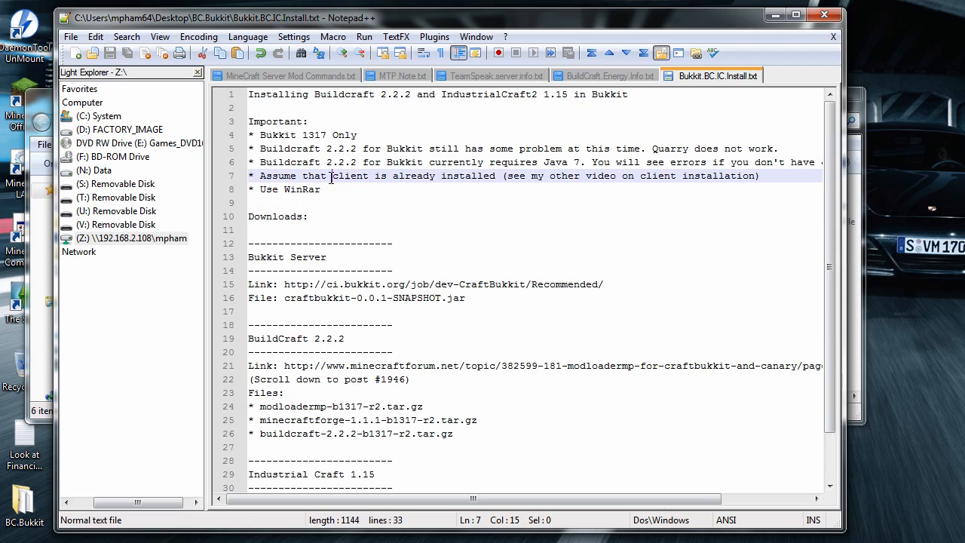
pyautogui.moveTo(330, 175); pyautogui.dragTo(498, 176)
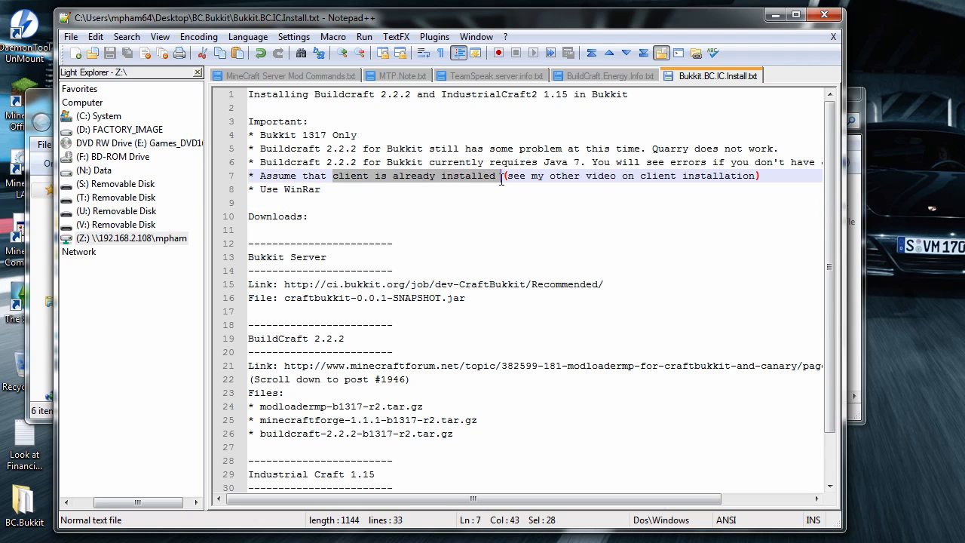
pyautogui.moveTo(527, 205)
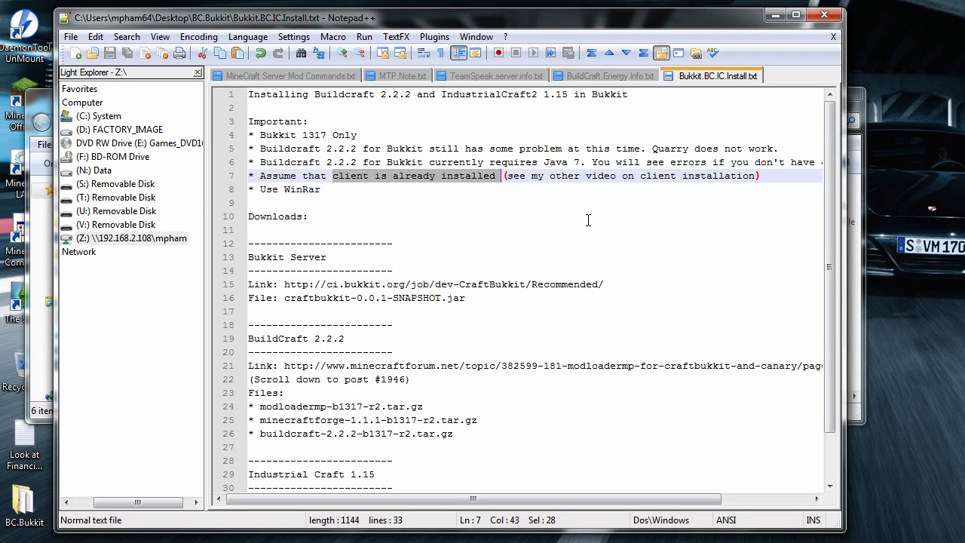
pyautogui.moveTo(558, 212)
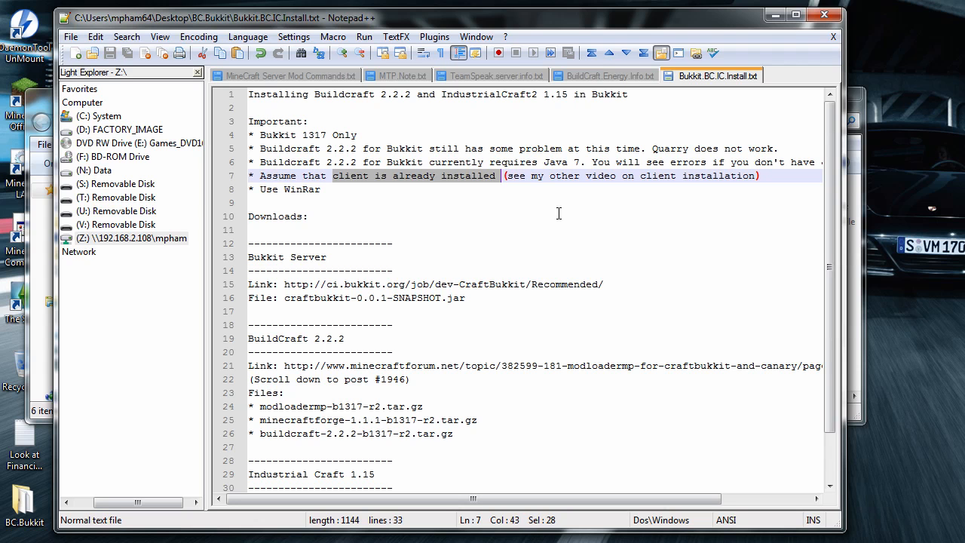
pyautogui.moveTo(519, 208)
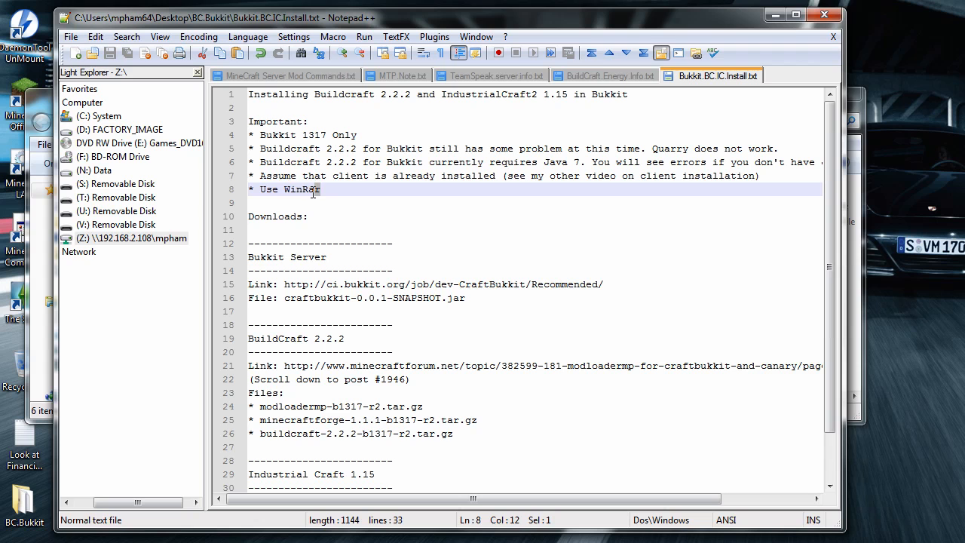
pyautogui.doubleClick(301, 190)
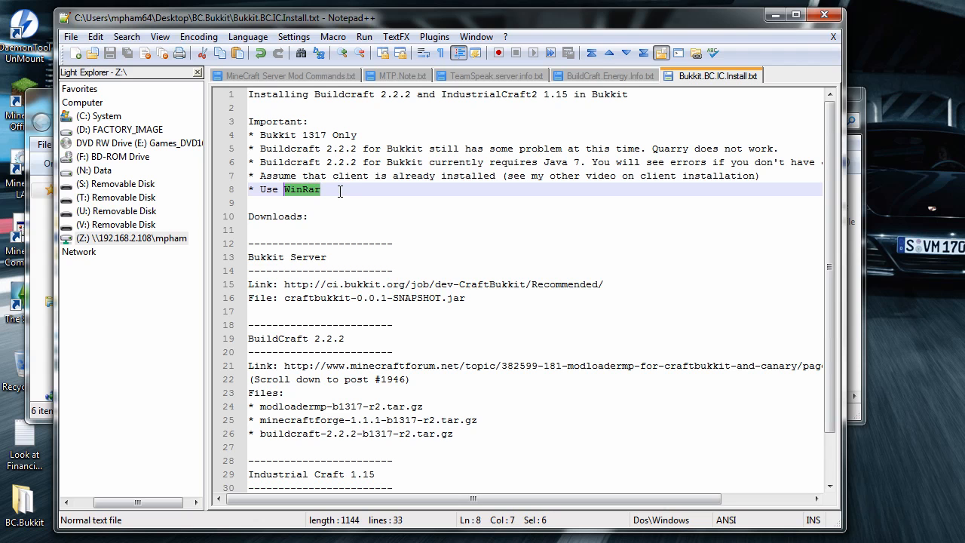
pyautogui.click(326, 202)
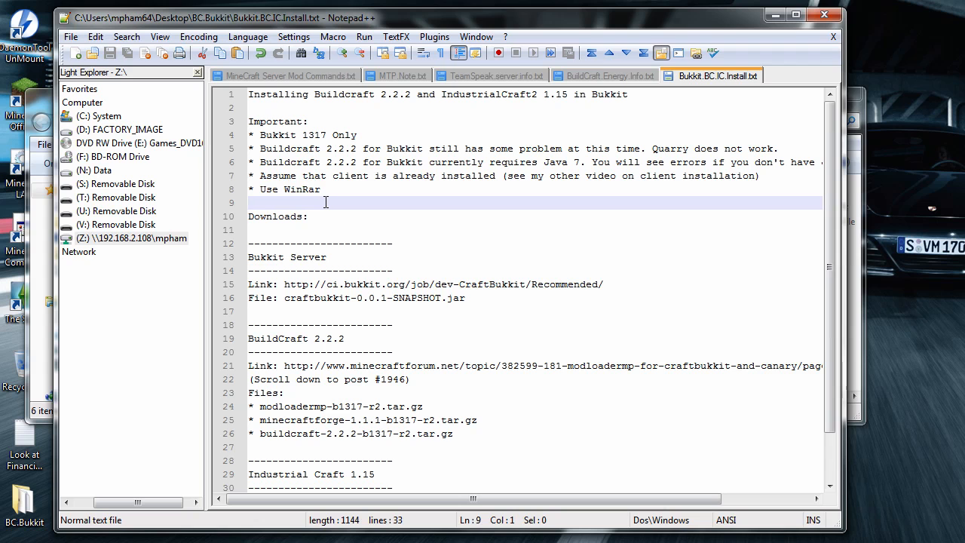
pyautogui.moveTo(352, 202)
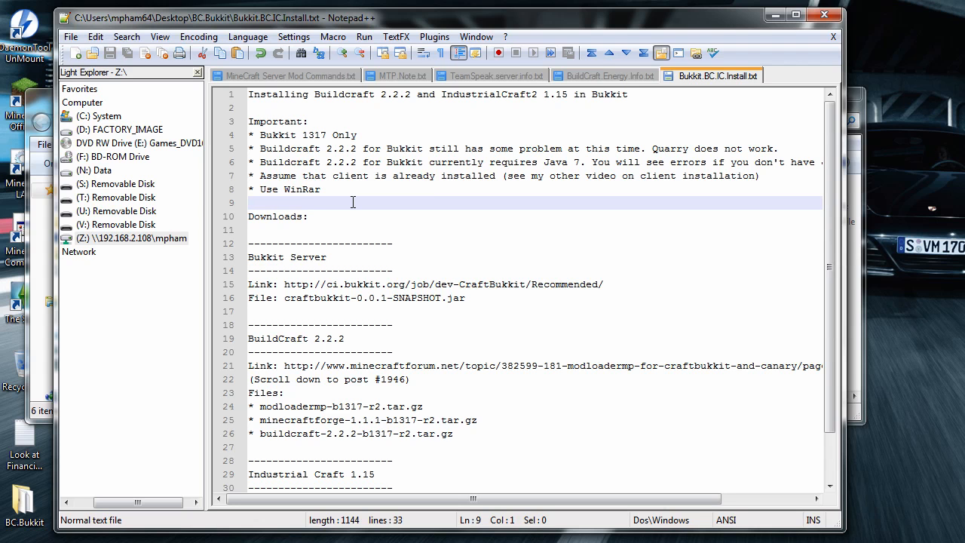
pyautogui.moveTo(428, 212)
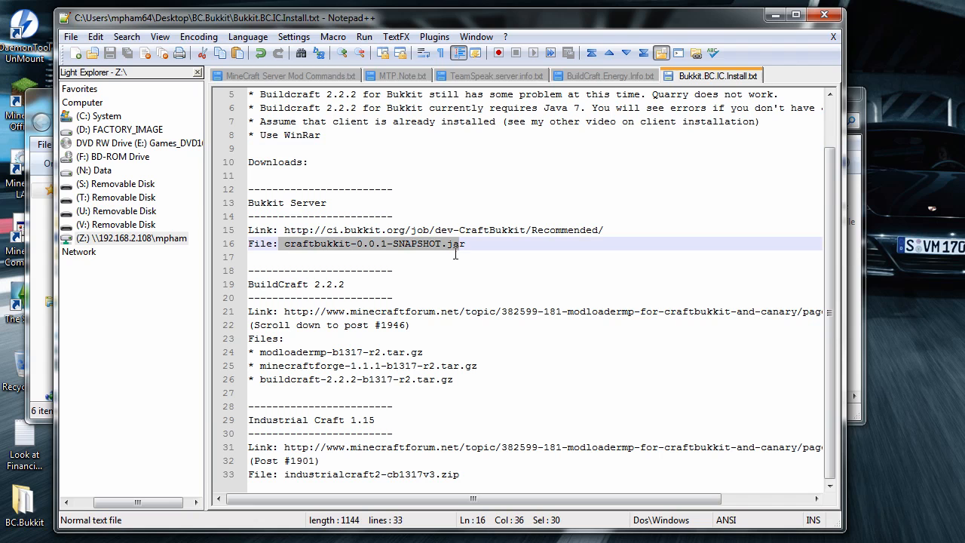
pyautogui.moveTo(686, 361)
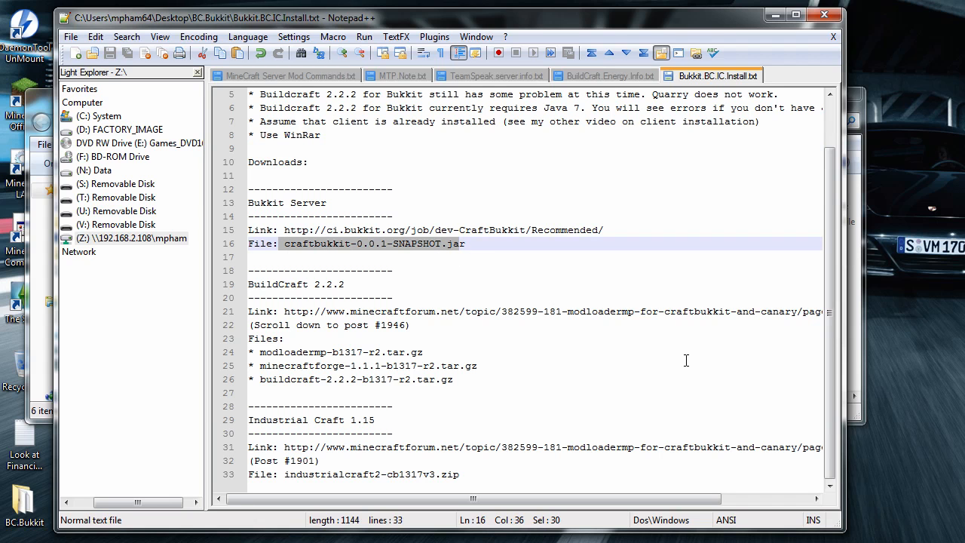
pyautogui.moveTo(692, 338)
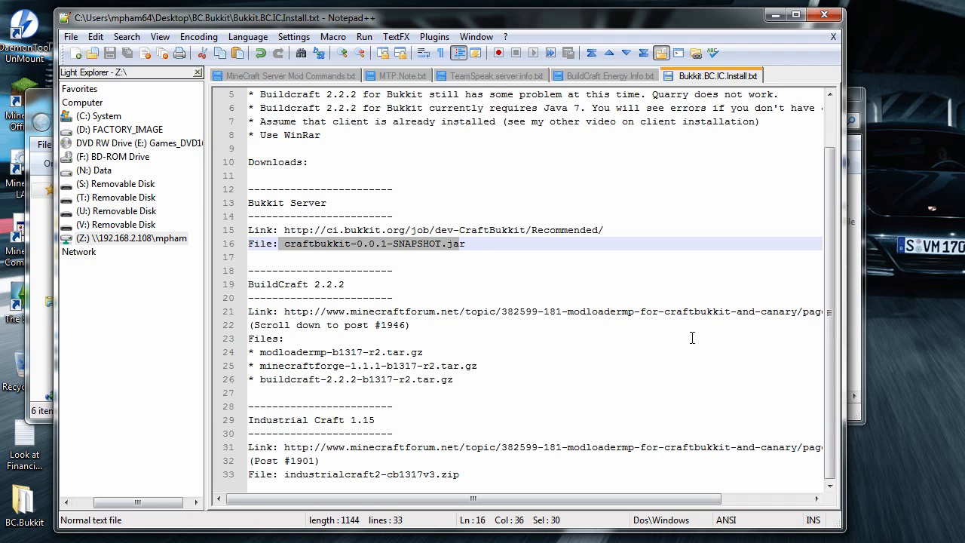
pyautogui.moveTo(753, 198)
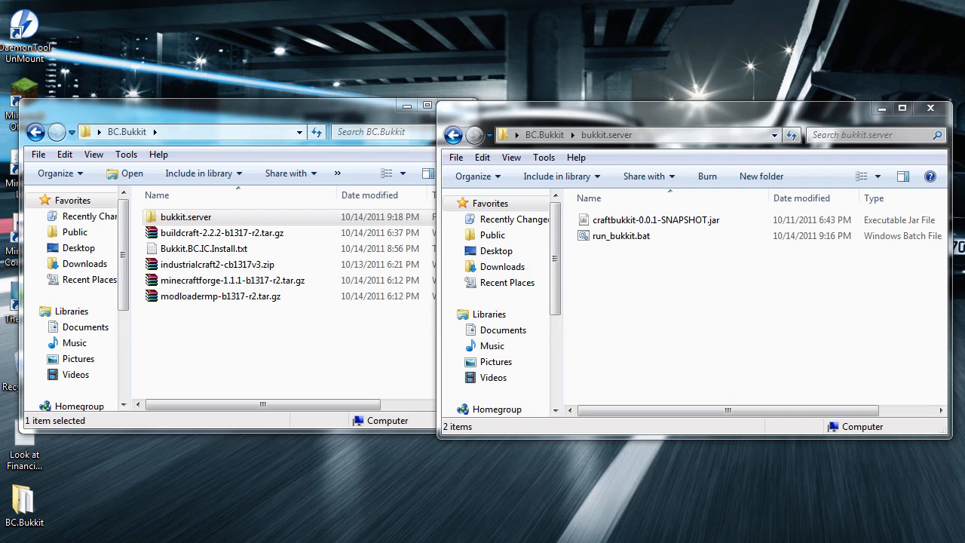
pyautogui.moveTo(717, 323)
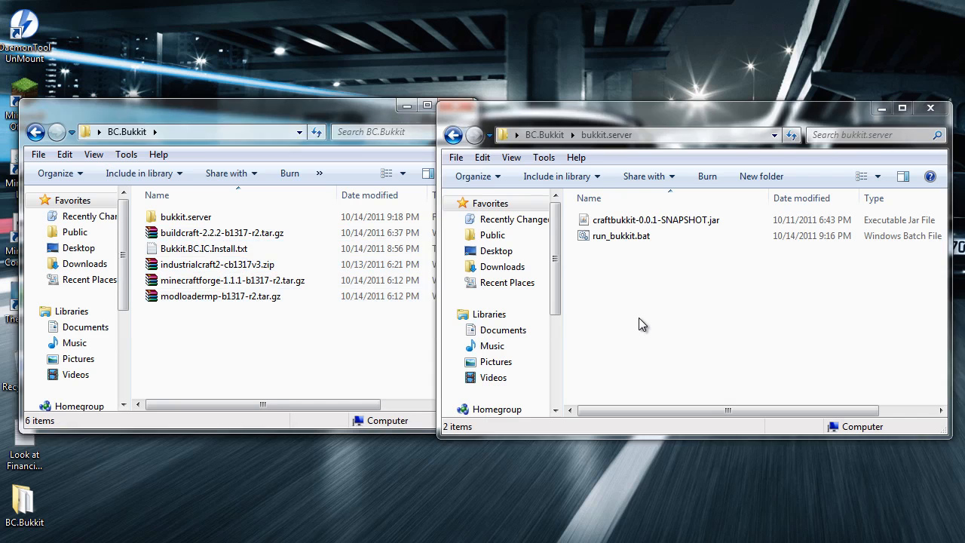
# Select run_bukkit.bat beside craftbukkit-0.0.1-SNAPSHOT.jar in bukkit.server, briefly revisiting the install notes.
pyautogui.click(655, 219)
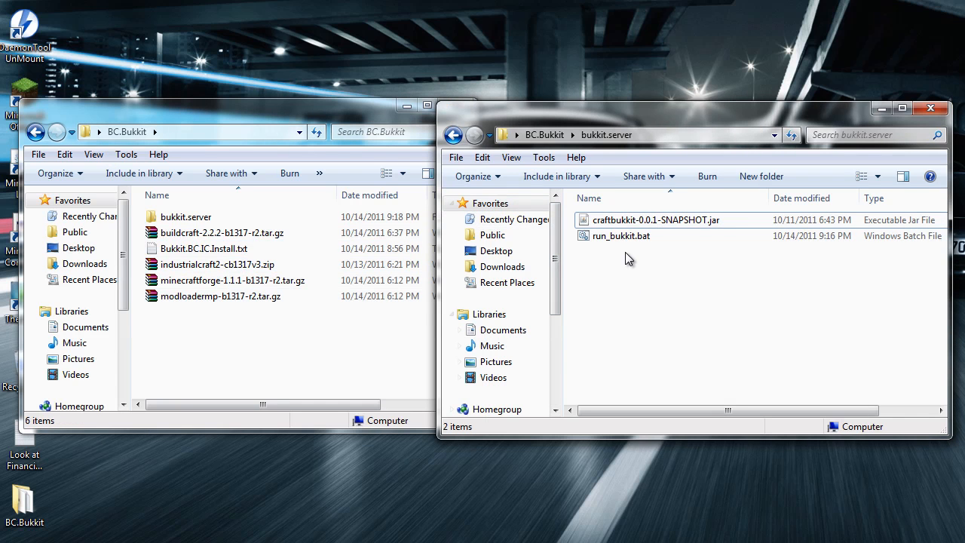
pyautogui.click(622, 235)
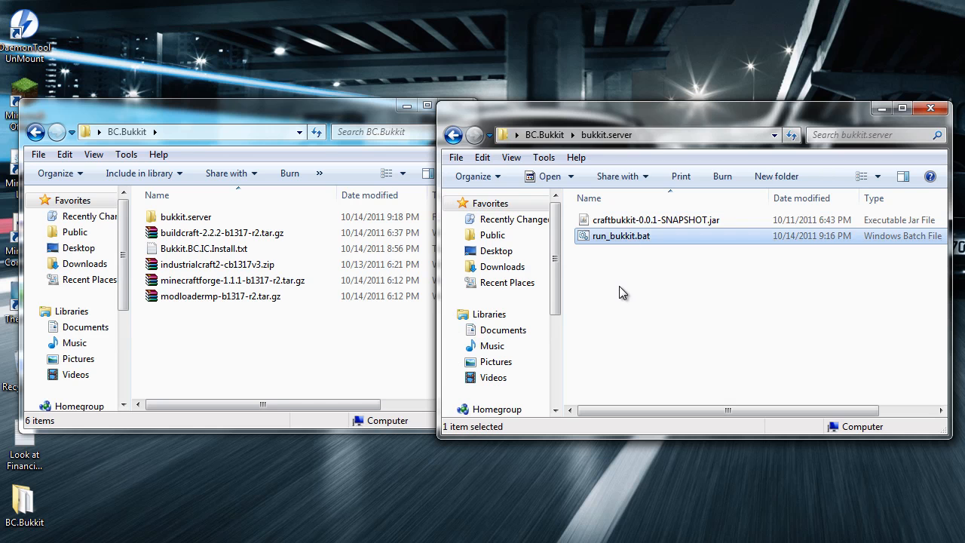
pyautogui.moveTo(640, 284)
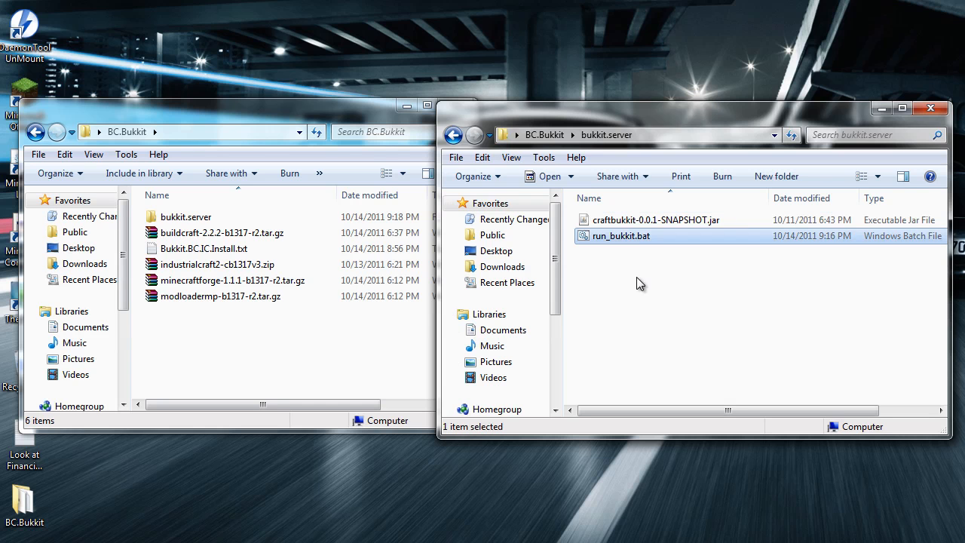
pyautogui.moveTo(630, 240)
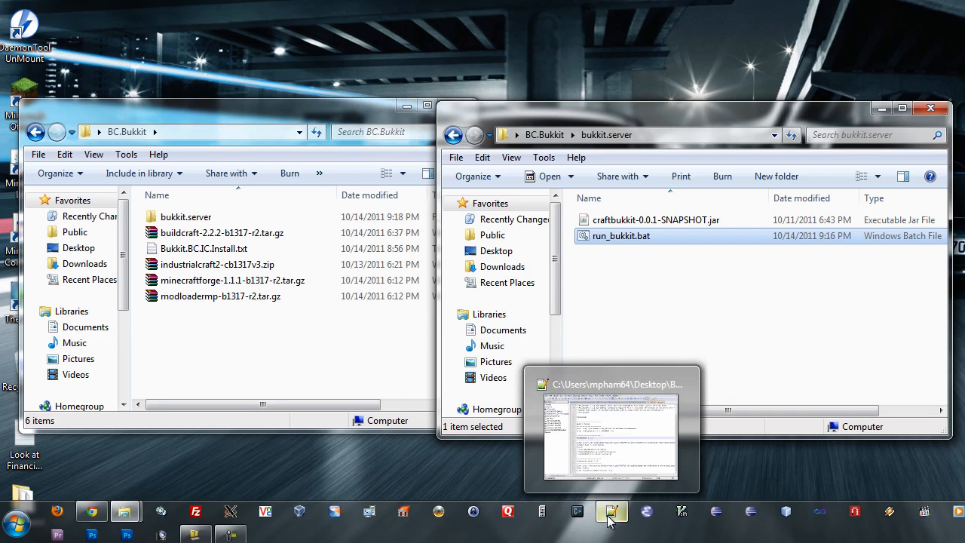
pyautogui.click(611, 511)
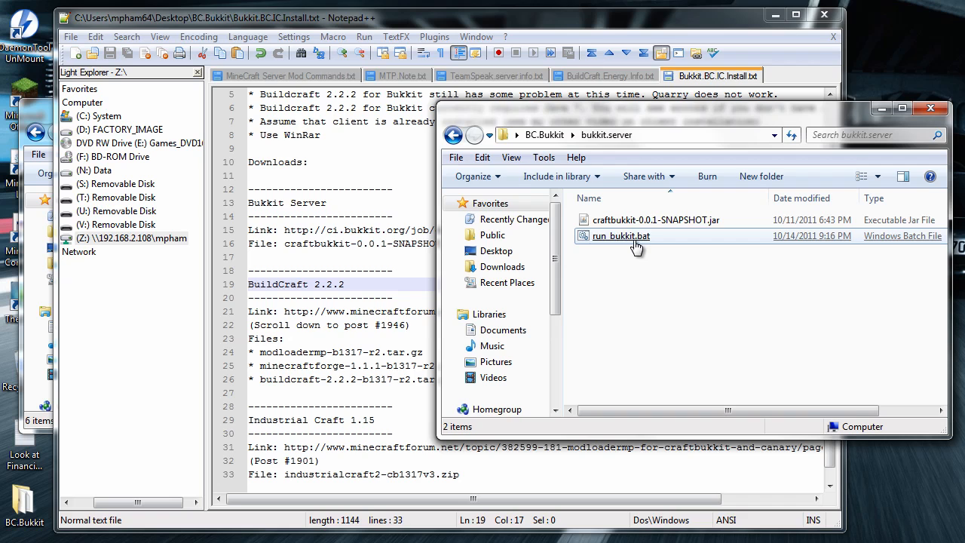
pyautogui.doubleClick(621, 236)
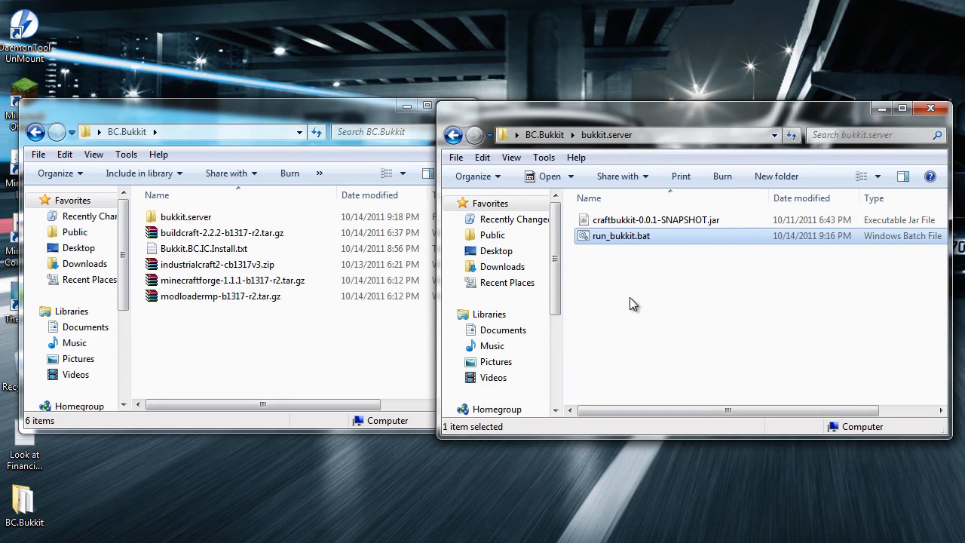
# Launch run_bukkit.bat and wait for the server console to report Done.
pyautogui.doubleClick(621, 236)
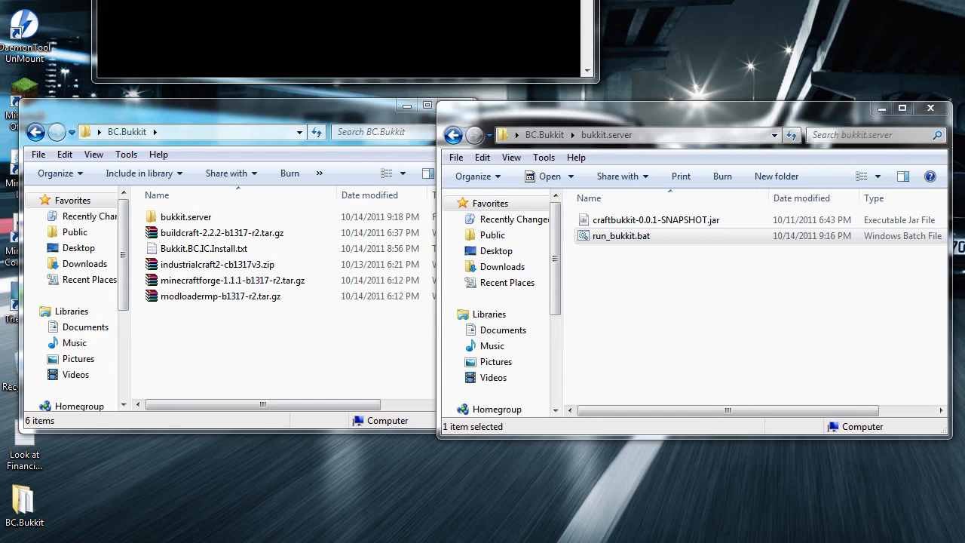
pyautogui.doubleClick(620, 236)
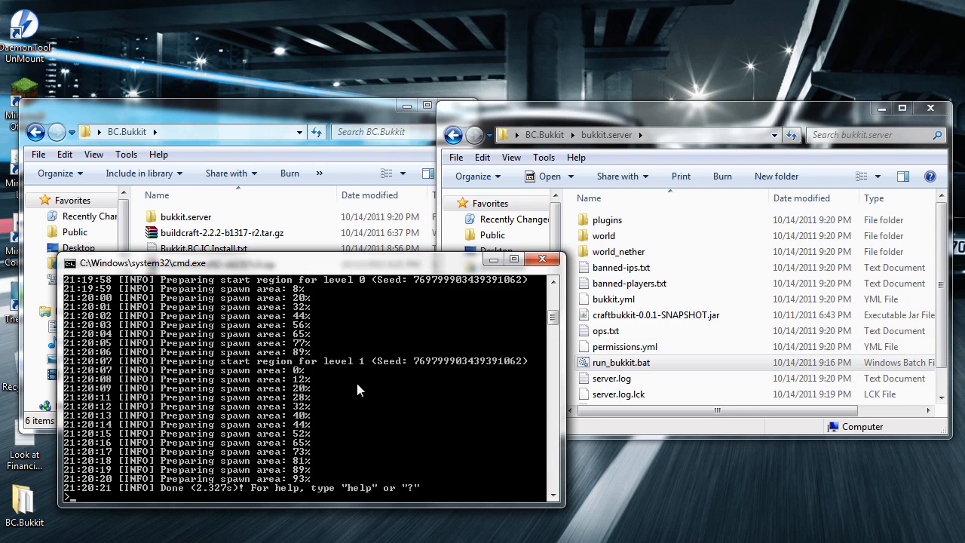
# Op the player account from the server console with the op command.
pyautogui.write('op wiiNinjaone')
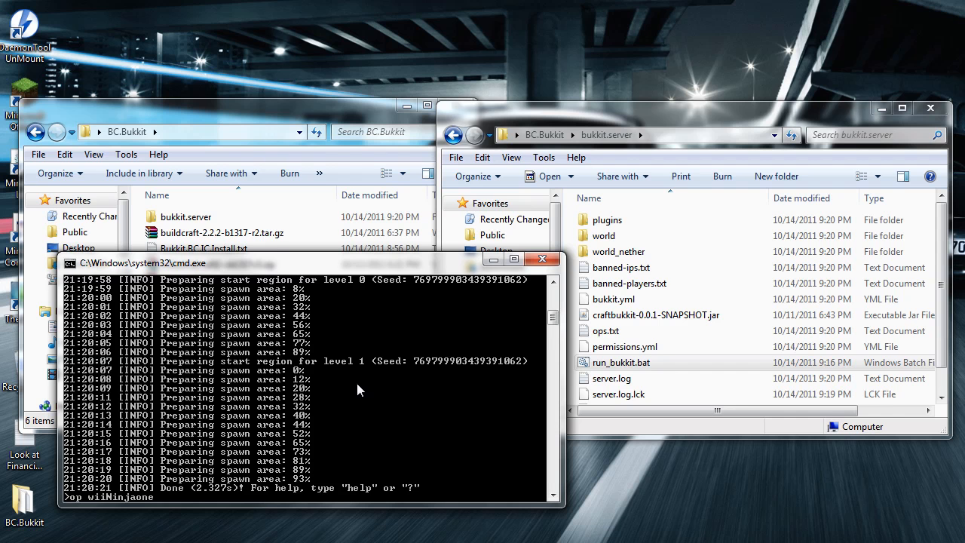
pyautogui.press('enter')
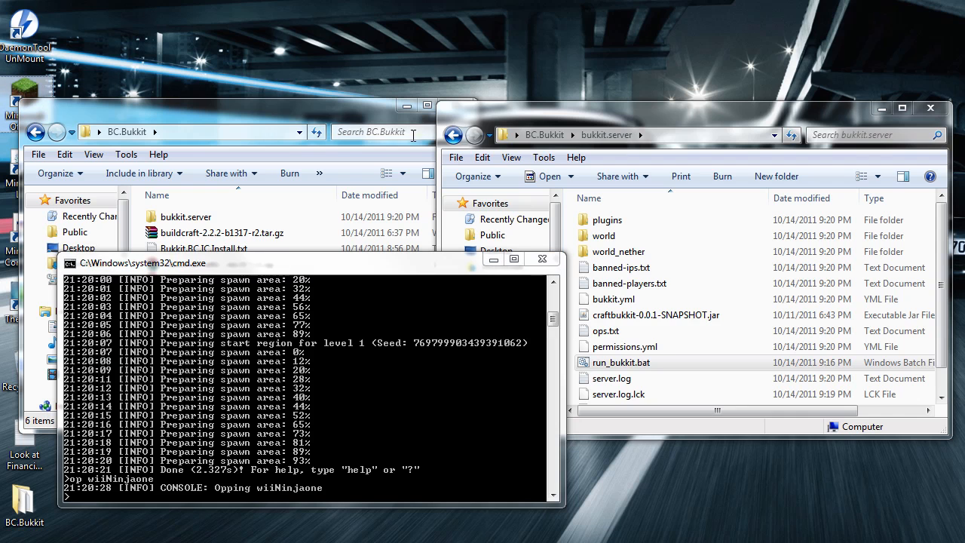
pyautogui.moveTo(534, 96)
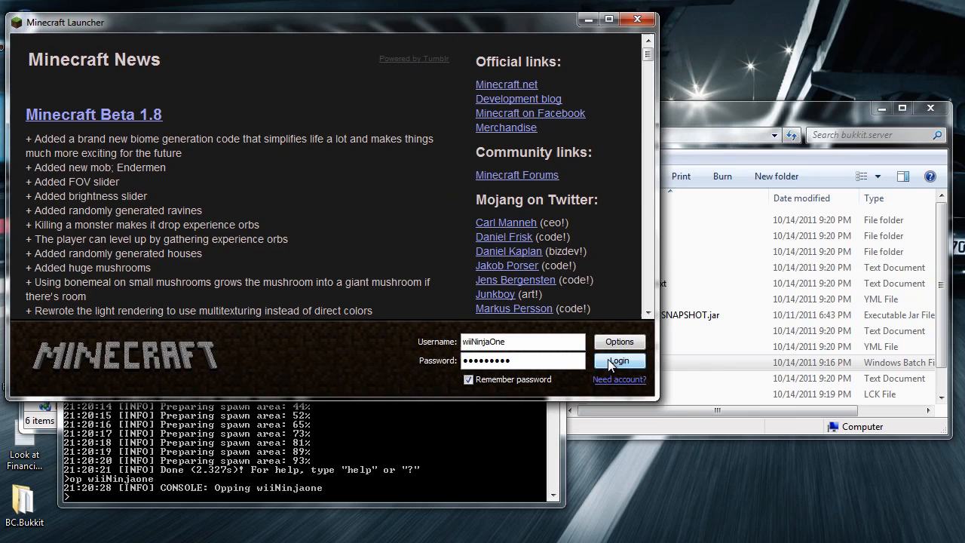
# Log in with the saved credentials to reach the Minecraft Beta 1.8.1 title menu.
pyautogui.click(618, 361)
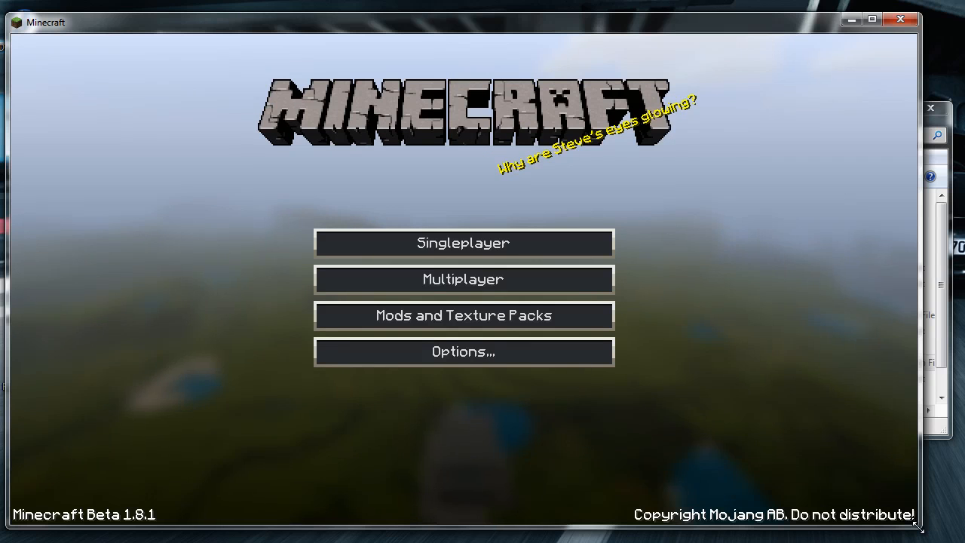
# Join the LocalHost server from the Multiplayer list.
pyautogui.click(463, 279)
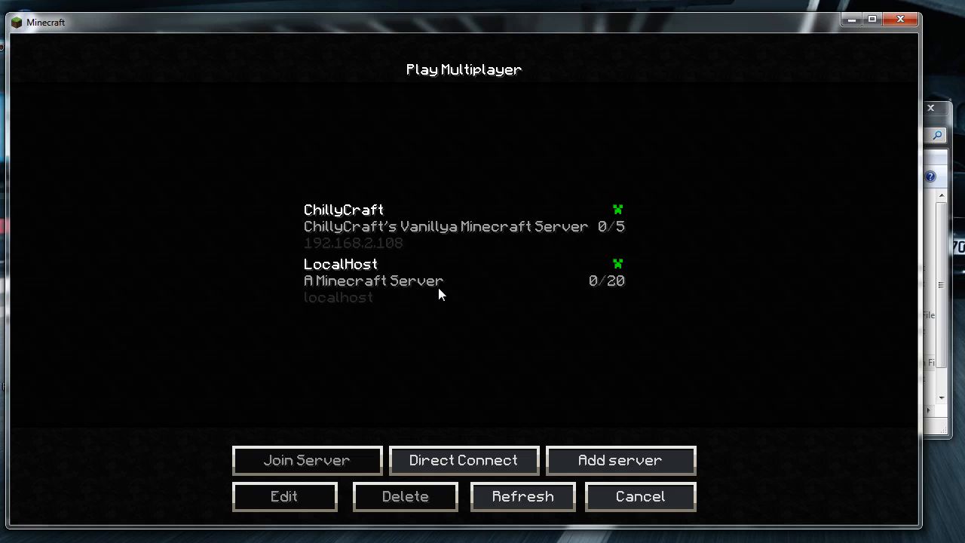
pyautogui.click(378, 281)
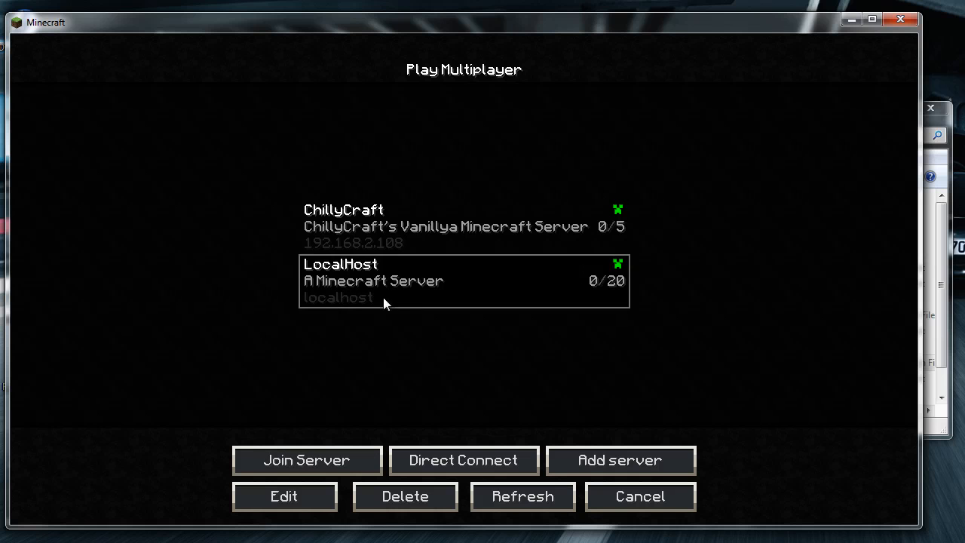
pyautogui.click(307, 460)
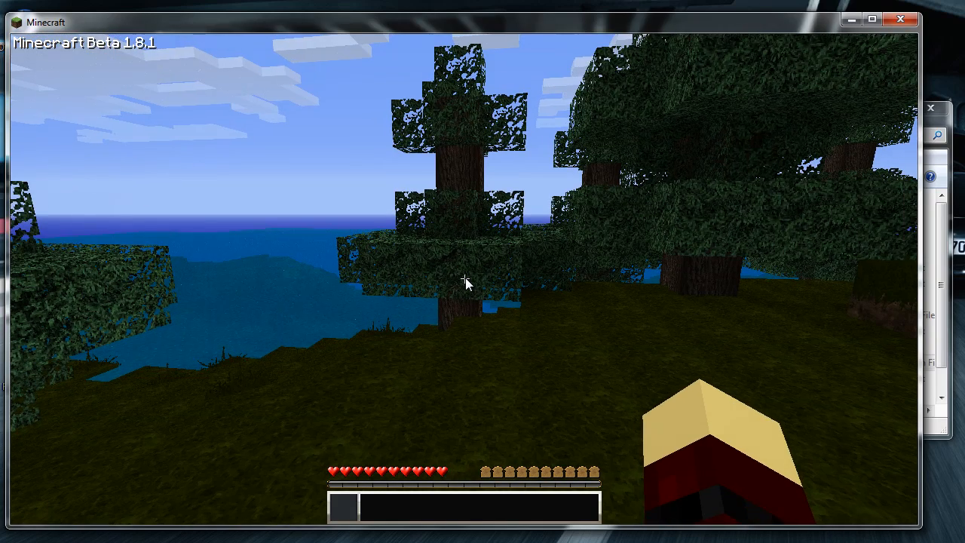
# View the TooManyItems mod item list in the inventory, then disconnect from the server.
pyautogui.press('e')
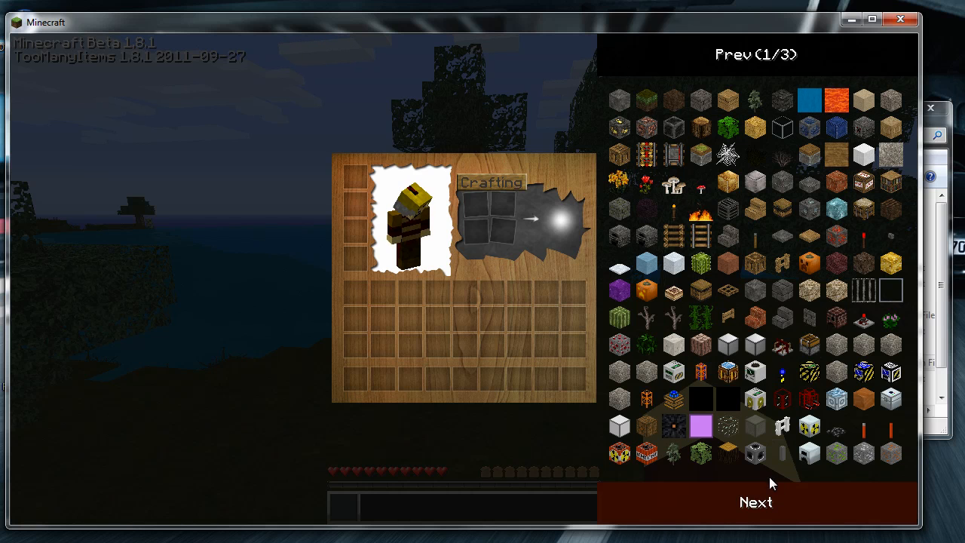
pyautogui.moveTo(783, 373)
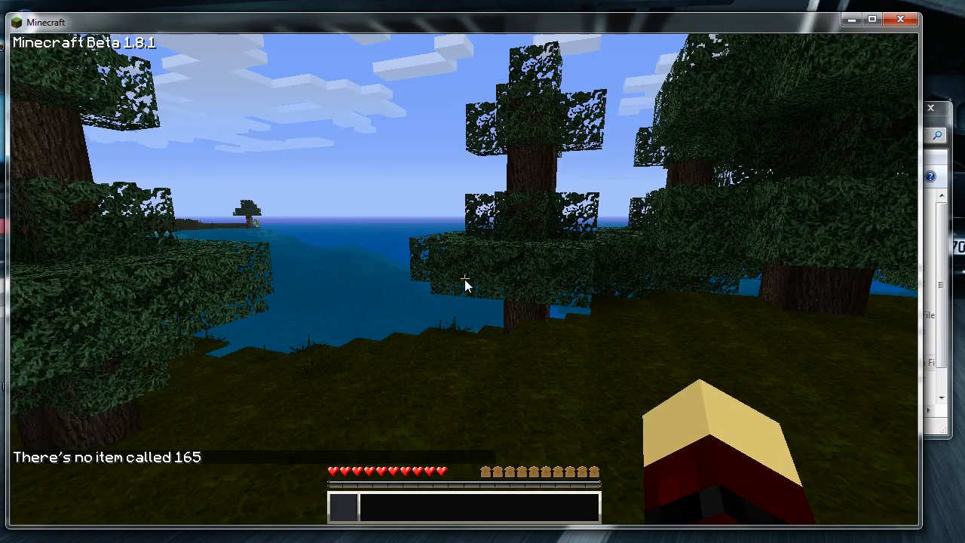
pyautogui.press('Escape')
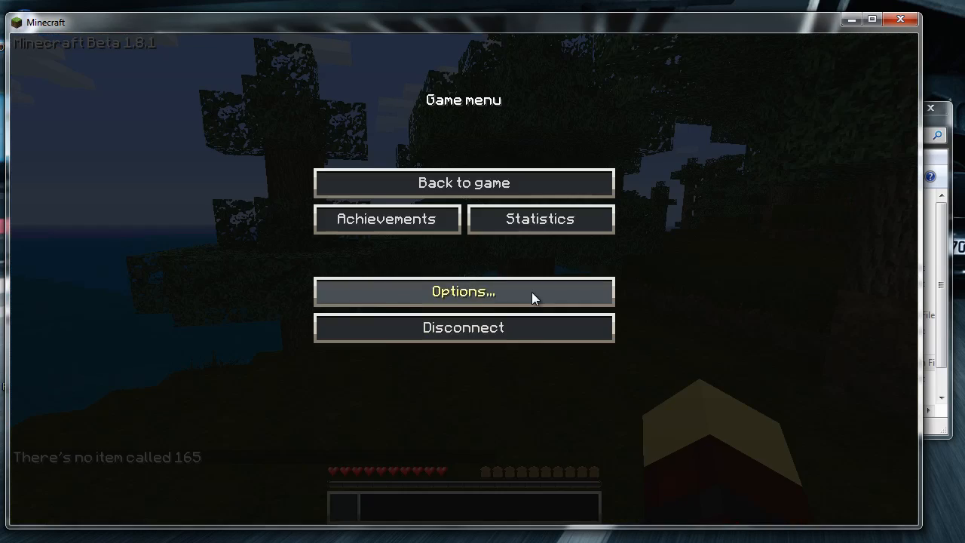
pyautogui.moveTo(738, 240)
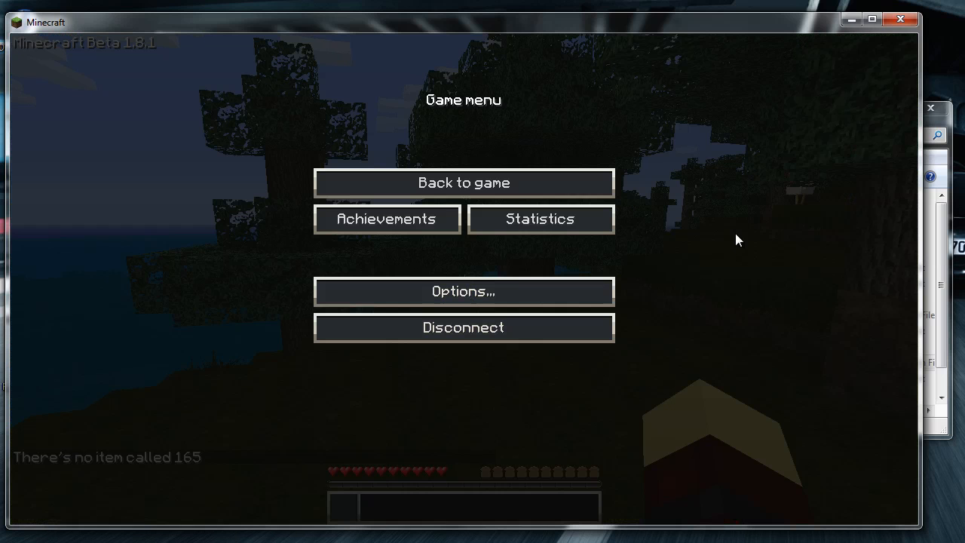
pyautogui.moveTo(562, 273)
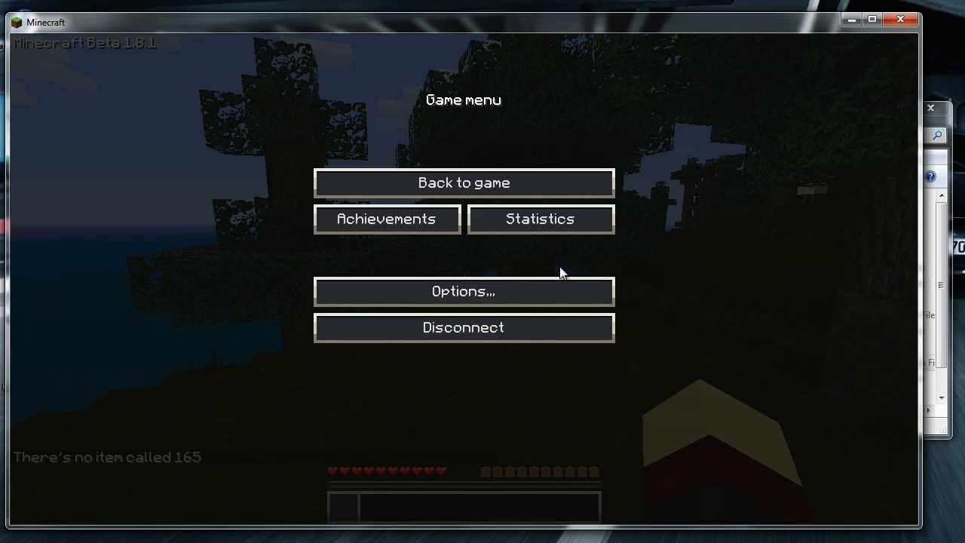
pyautogui.click(463, 327)
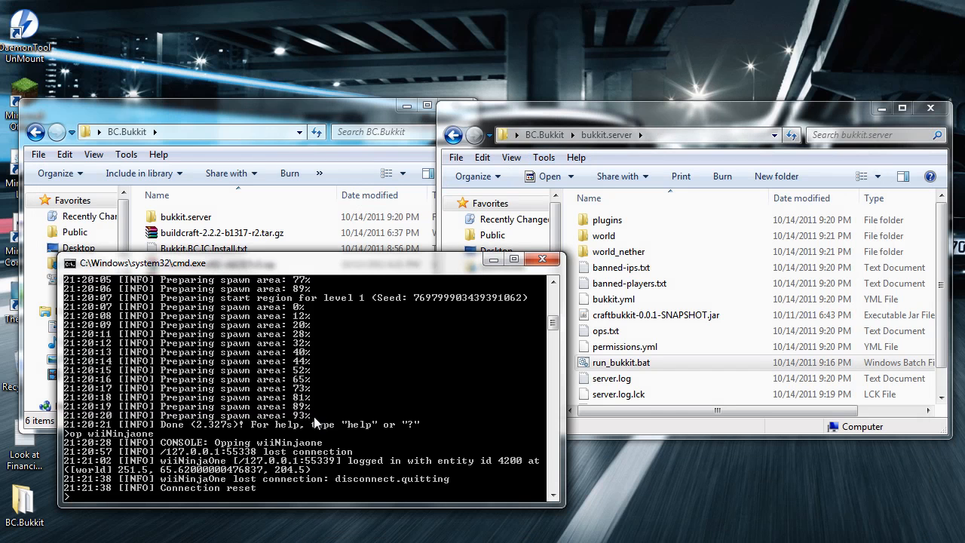
# Stop the server, then check the Open with programs for the craftbukkit jar.
pyautogui.write('stop')
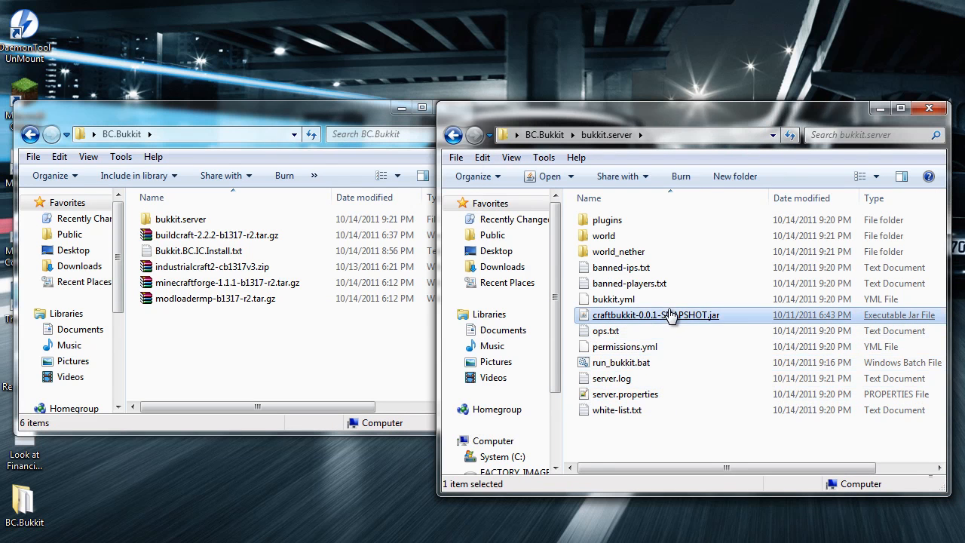
pyautogui.moveTo(670, 314)
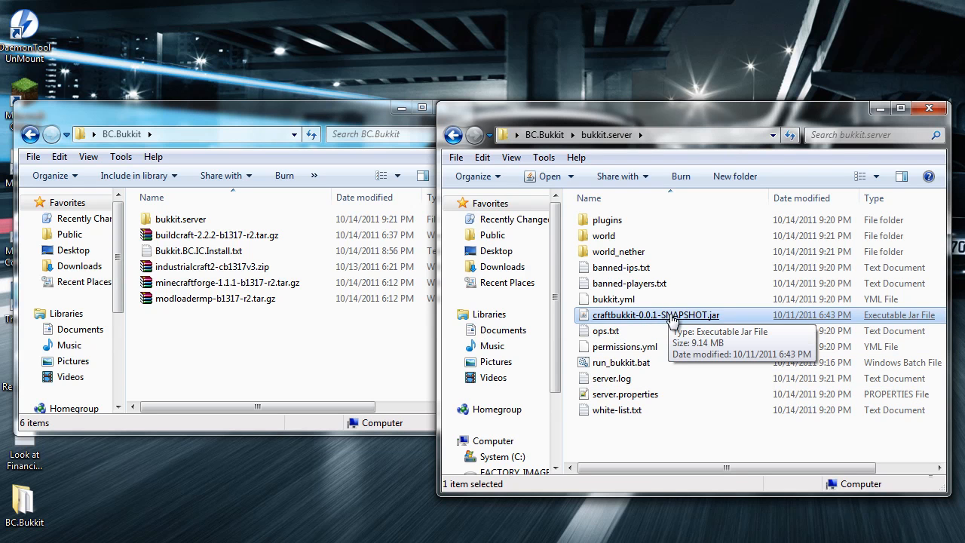
pyautogui.moveTo(682, 322)
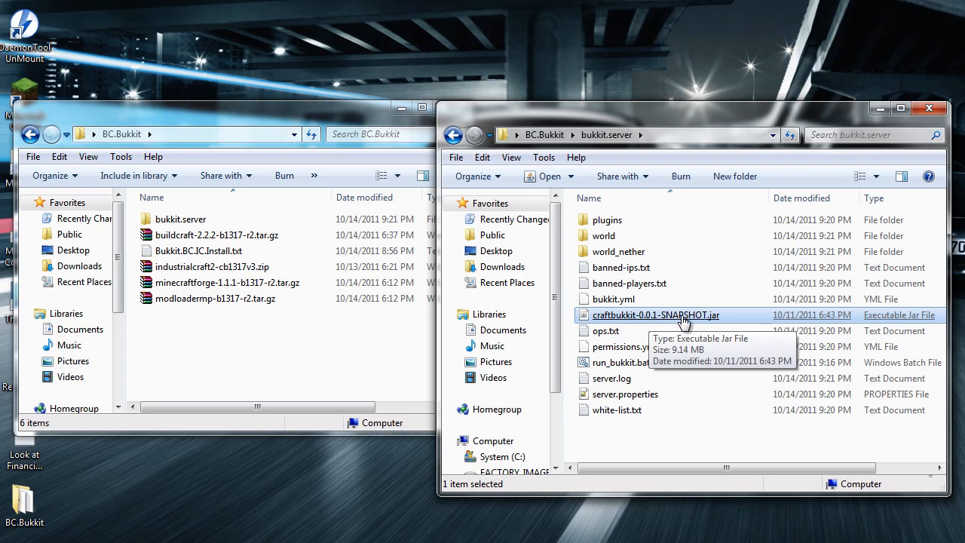
pyautogui.rightClick(655, 315)
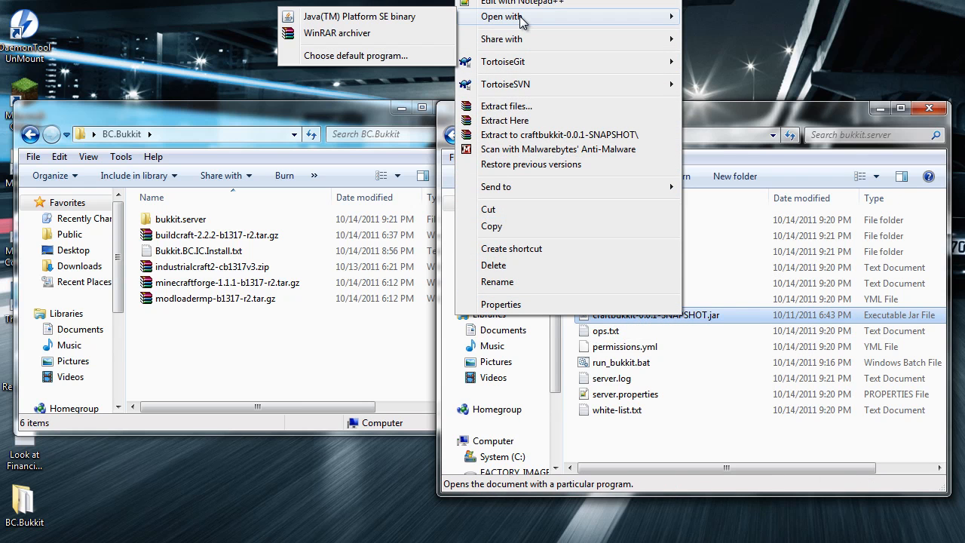
pyautogui.moveTo(336, 32)
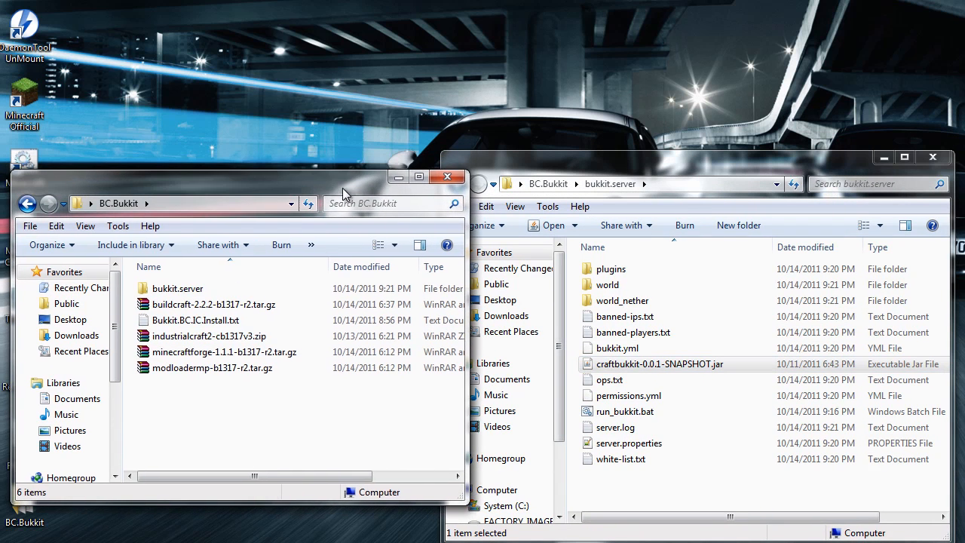
# Add ModLoaderMP's net and org folders into the craftbukkit jar with WinRAR.
pyautogui.rightClick(659, 364)
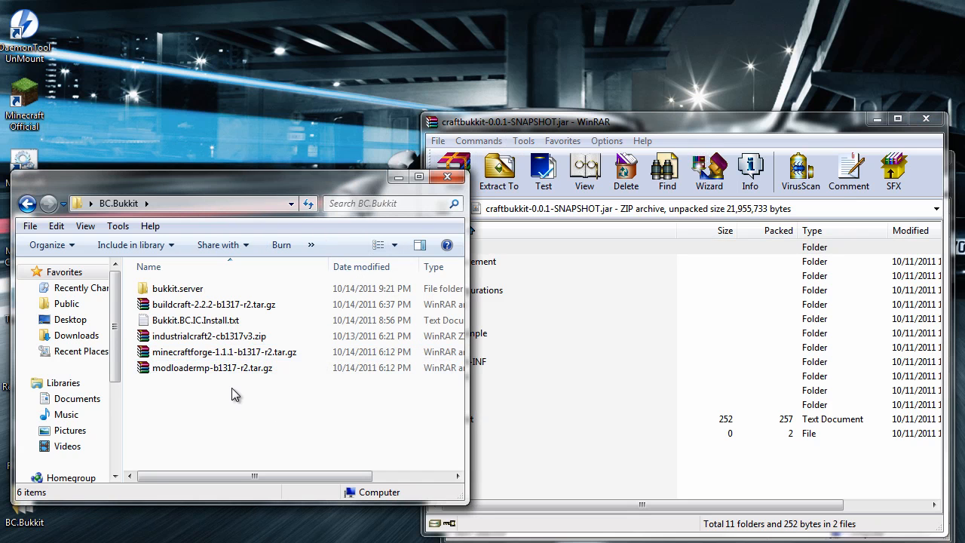
pyautogui.click(212, 368)
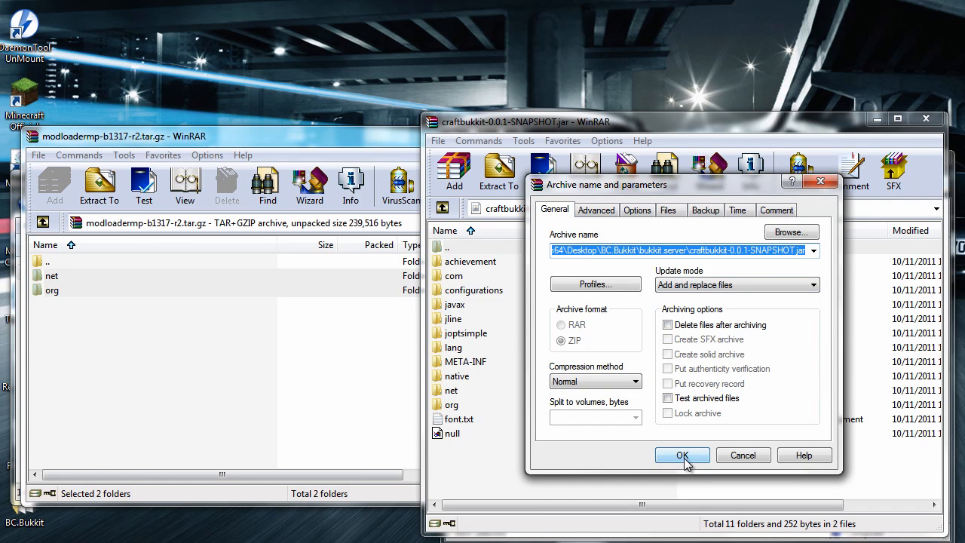
pyautogui.click(682, 455)
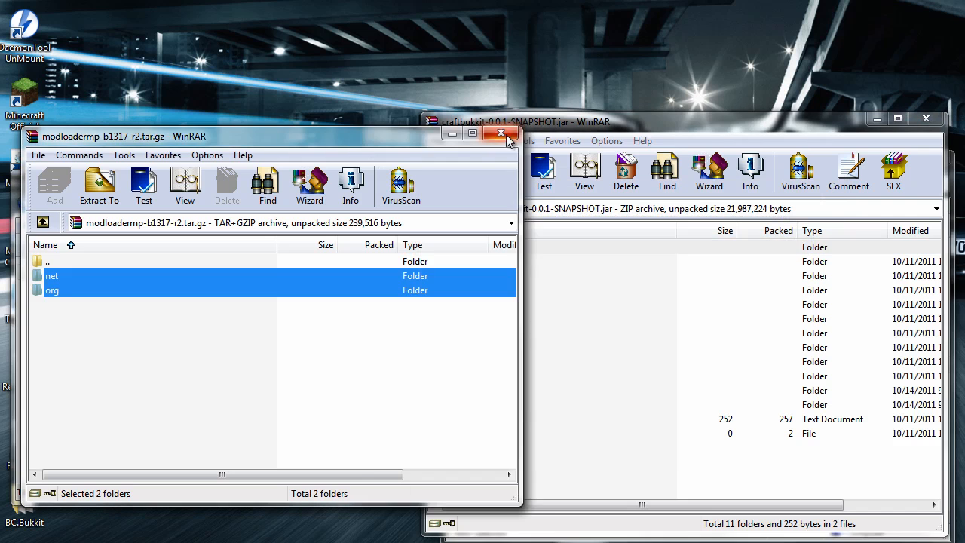
# Close the ModLoaderMP archive and add the minecraftforge folders to the craftbukkit jar.
pyautogui.click(500, 133)
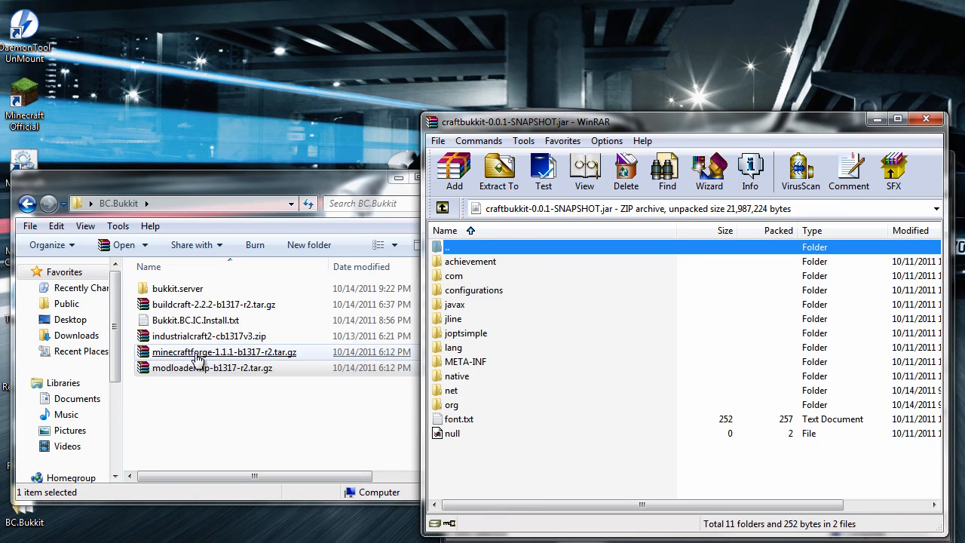
pyautogui.click(223, 352)
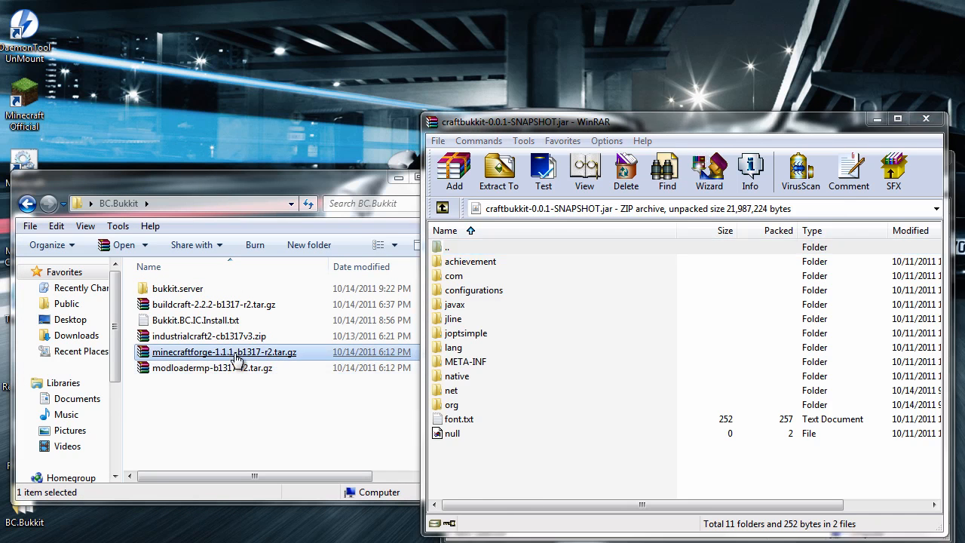
pyautogui.doubleClick(224, 352)
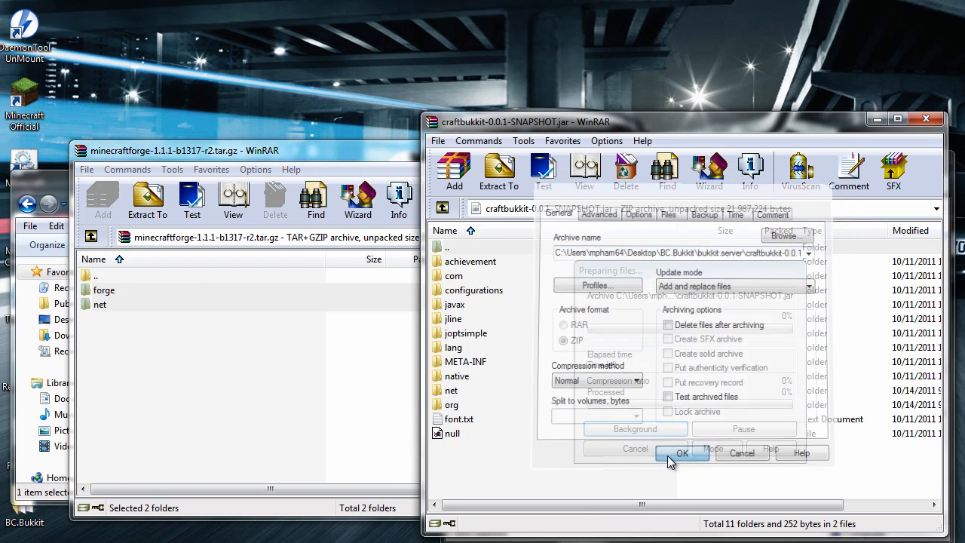
pyautogui.click(681, 453)
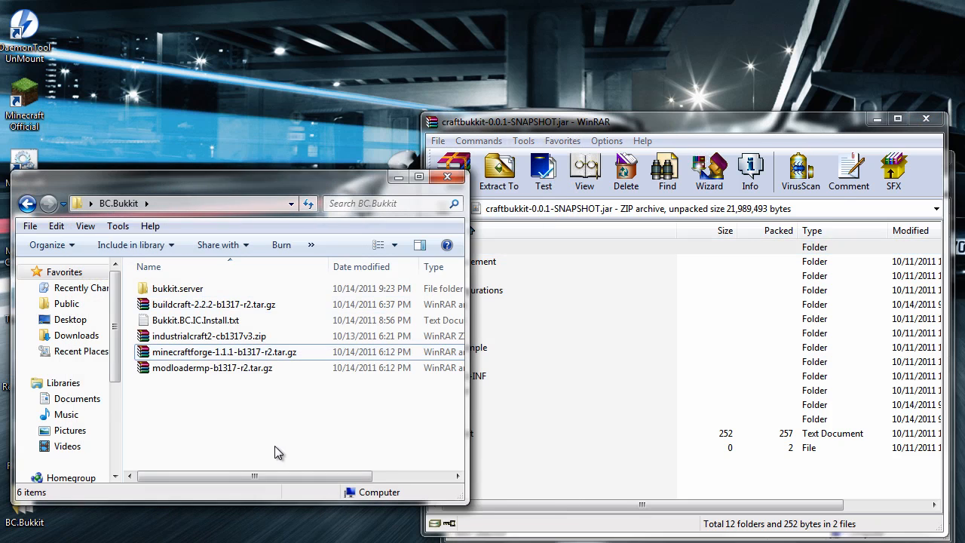
pyautogui.moveTo(269, 430)
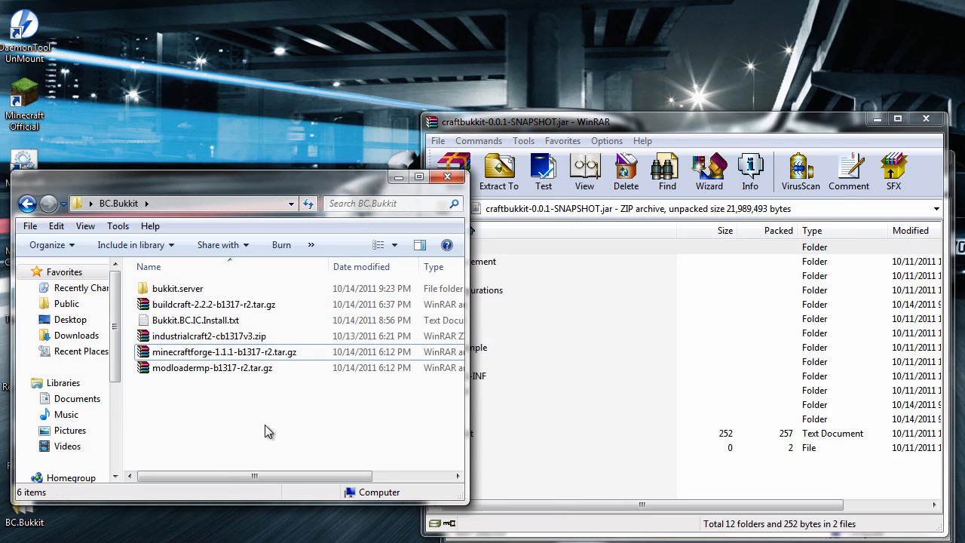
# Add the BuildCraft archive's folders into the craftbukkit jar.
pyautogui.click(213, 304)
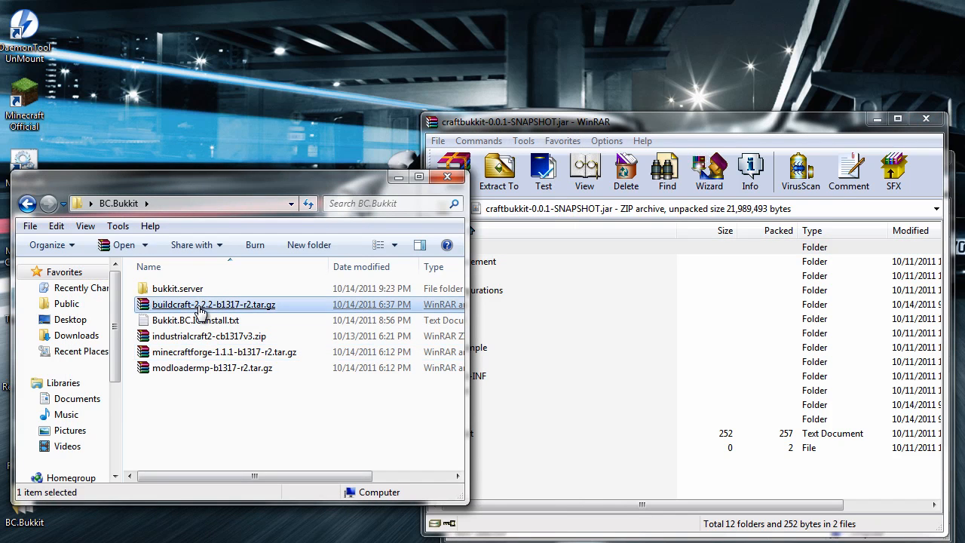
pyautogui.doubleClick(214, 304)
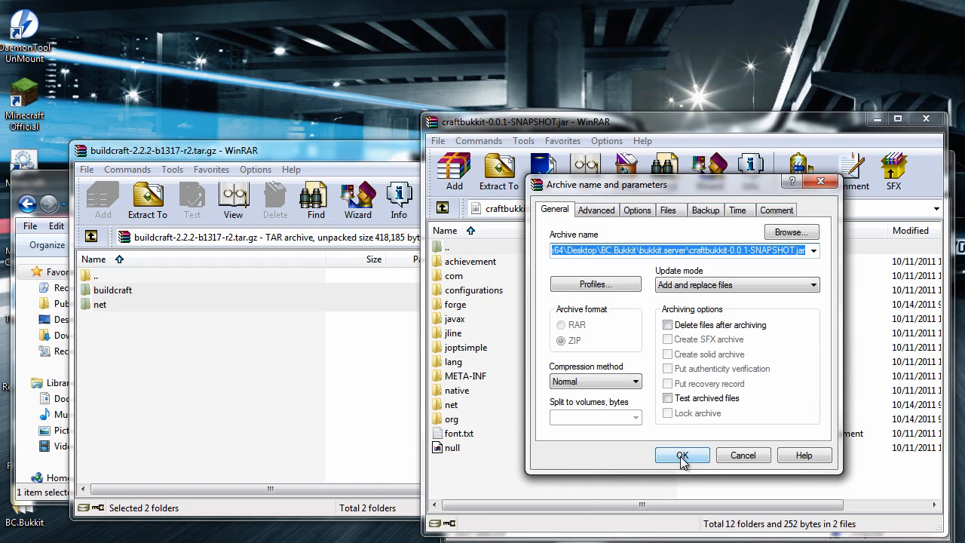
pyautogui.click(681, 455)
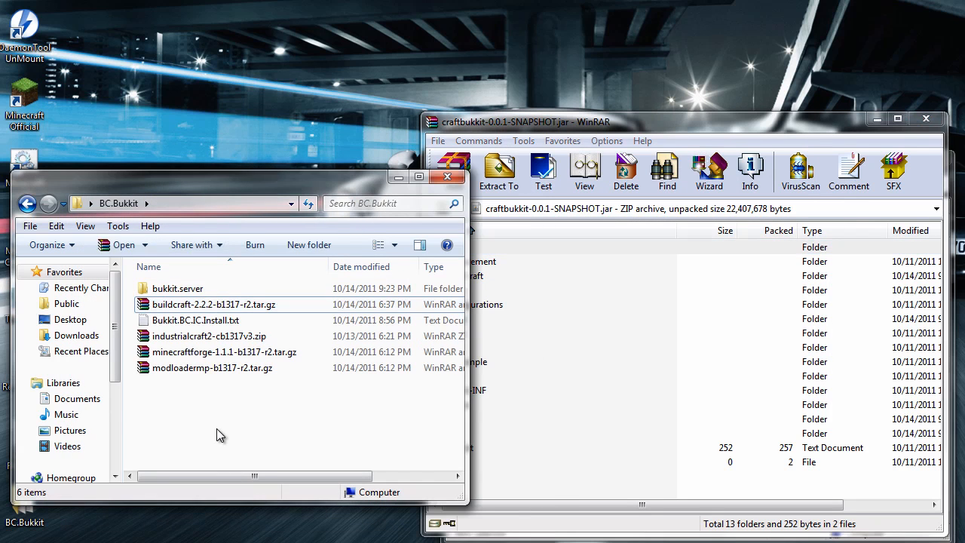
# Add the IndustrialCraft2 folders into the jar and close the archive windows.
pyautogui.click(208, 335)
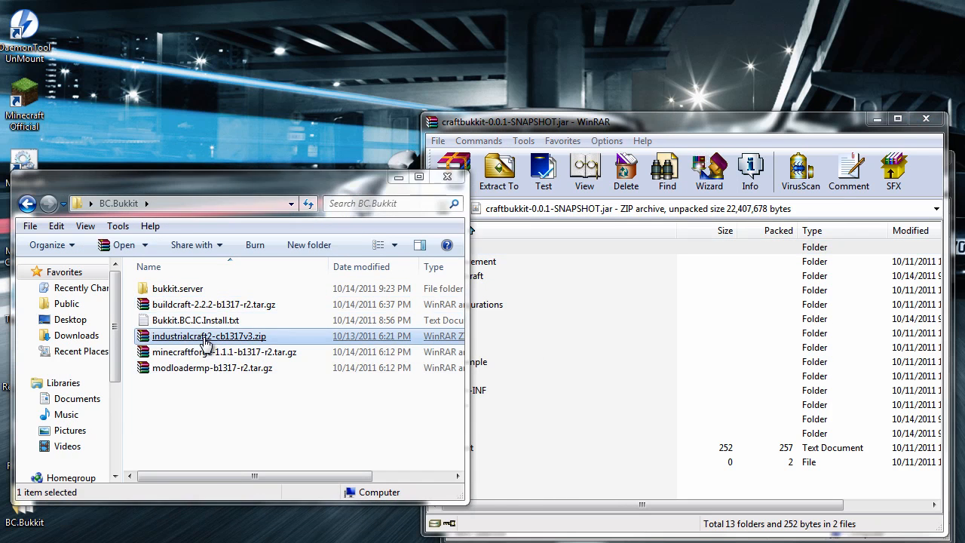
pyautogui.doubleClick(208, 336)
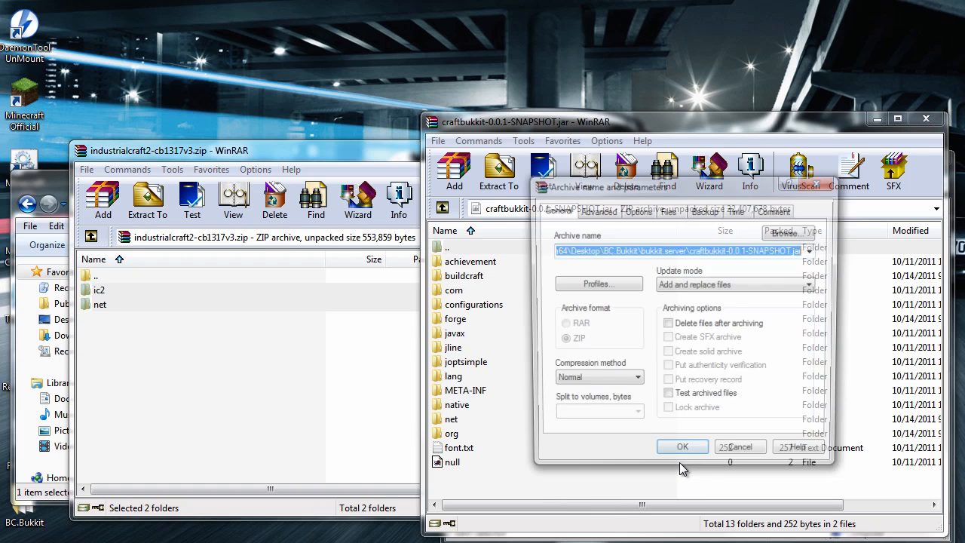
pyautogui.click(682, 446)
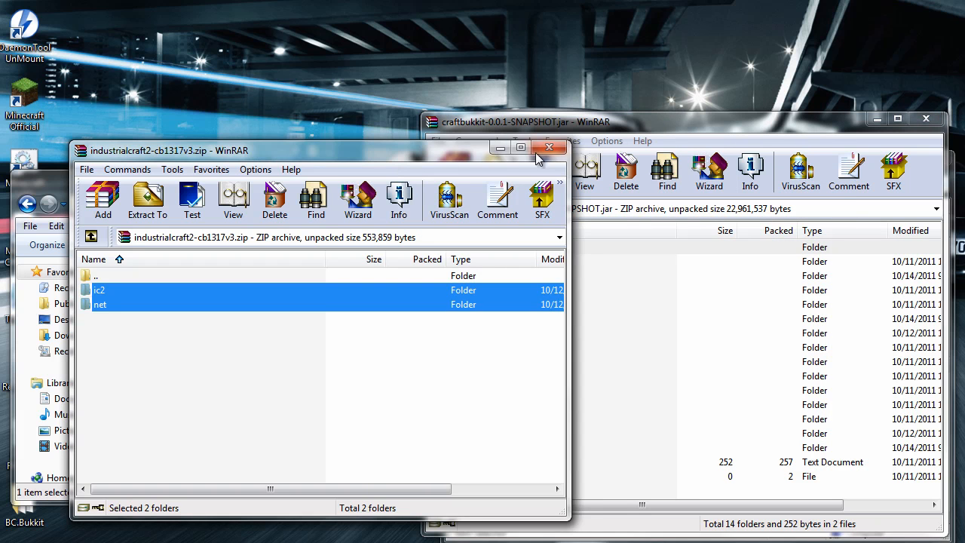
pyautogui.click(549, 148)
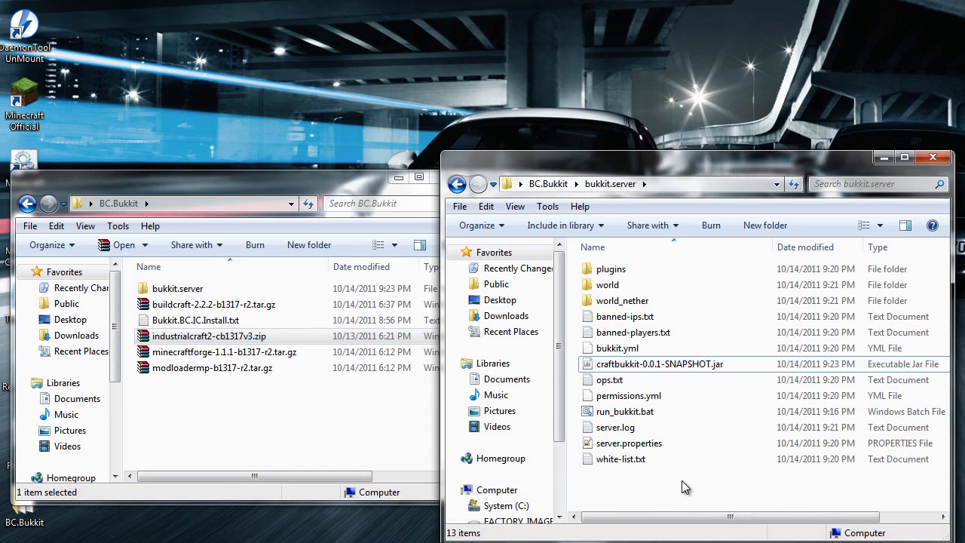
# Relaunch the modded server from run_bukkit.bat until it creates the buildcraft, config and mods folders.
pyautogui.click(624, 411)
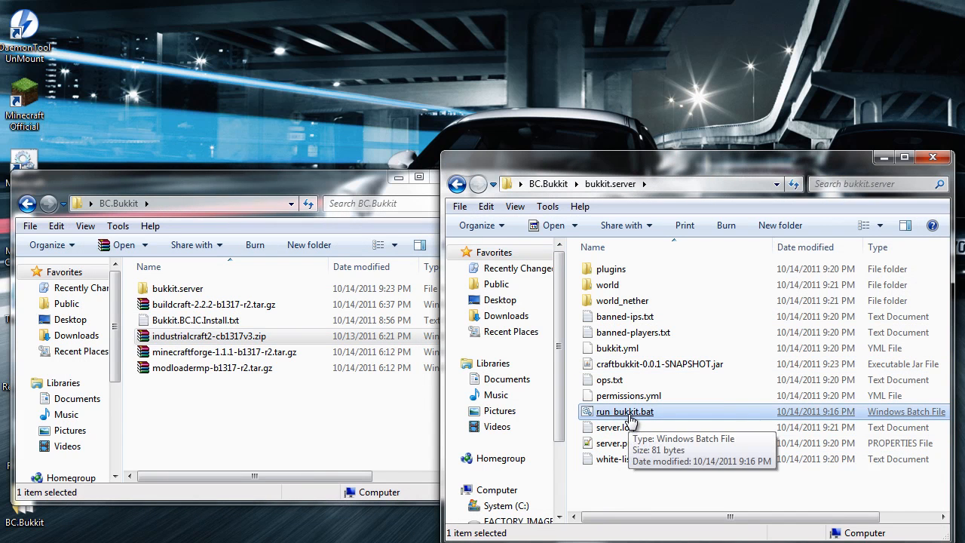
pyautogui.doubleClick(625, 411)
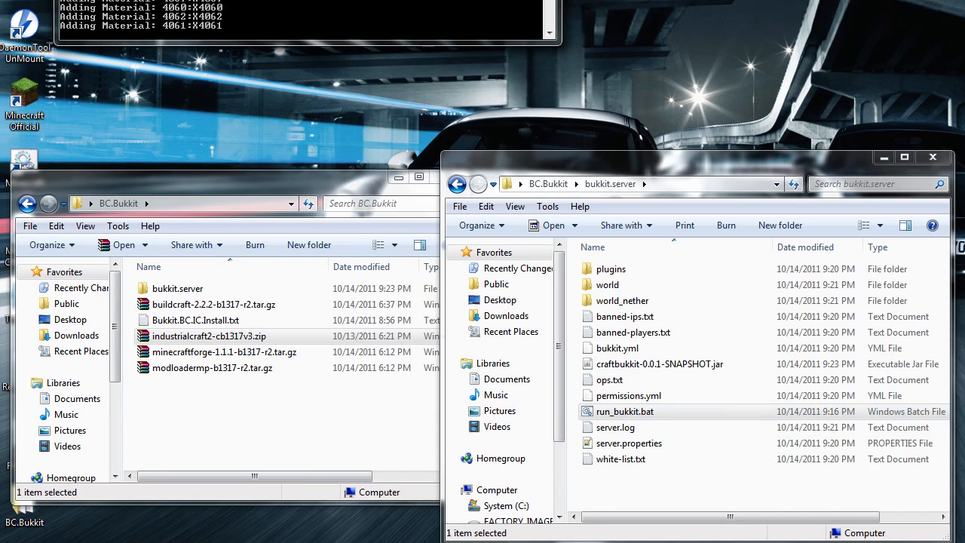
pyautogui.doubleClick(625, 411)
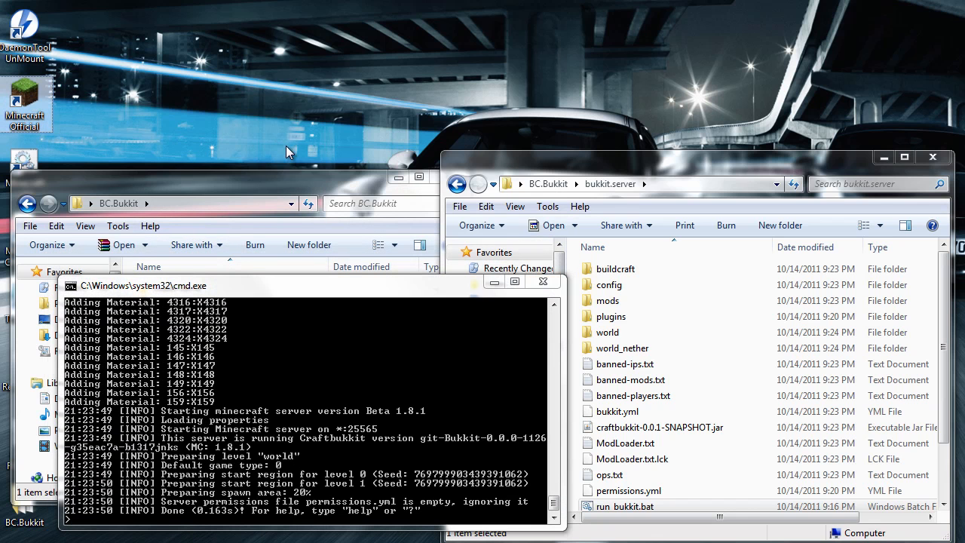
pyautogui.moveTo(295, 150)
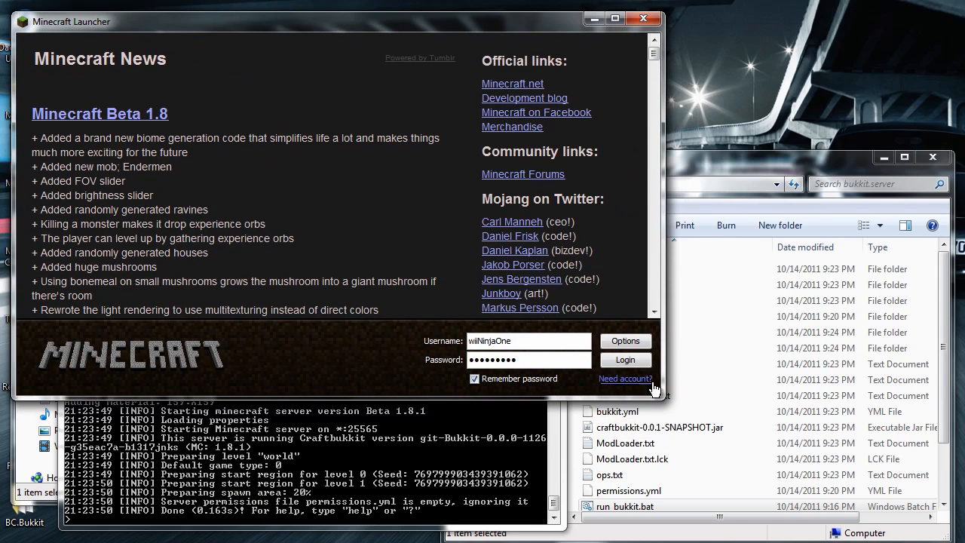
# Log in and join the LocalHost server from the Multiplayer list.
pyautogui.click(625, 360)
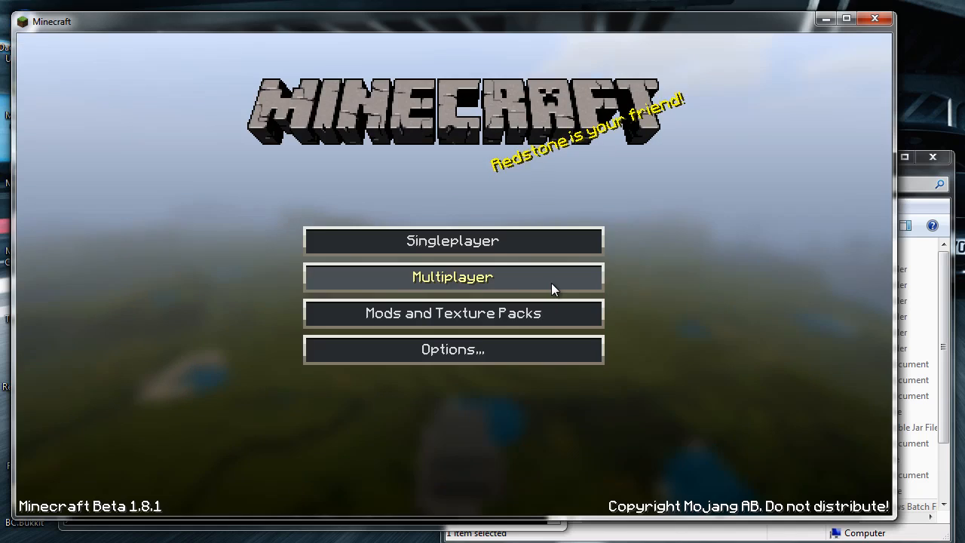
pyautogui.click(453, 277)
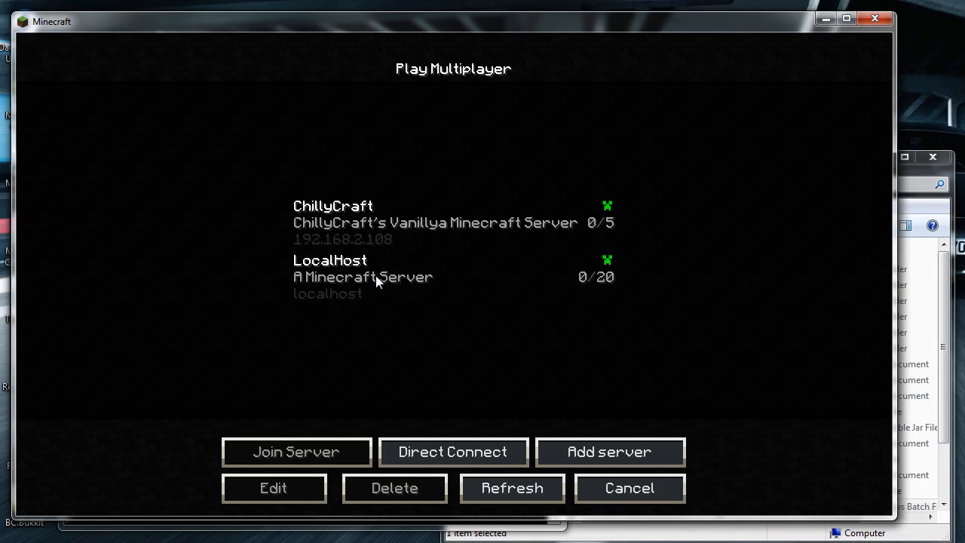
pyautogui.click(295, 452)
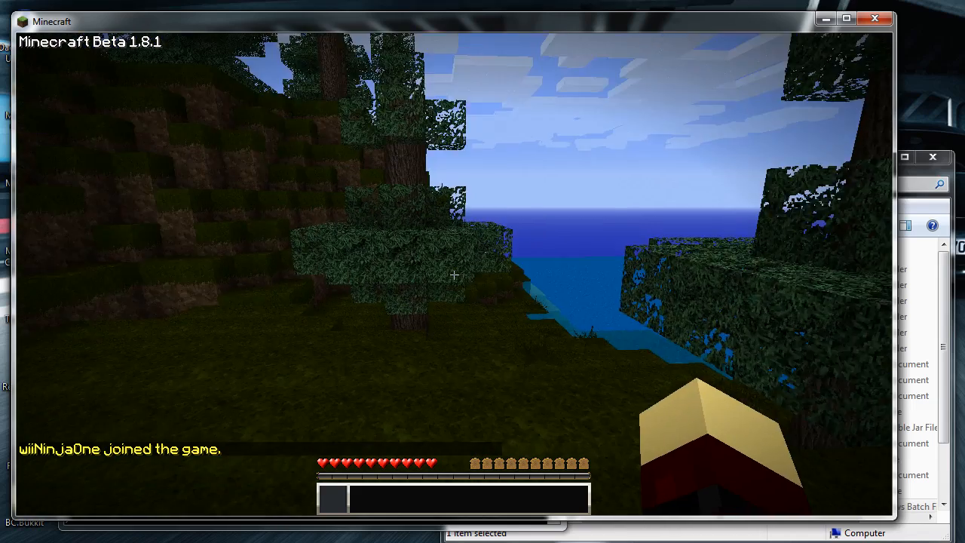
pyautogui.moveTo(454, 275)
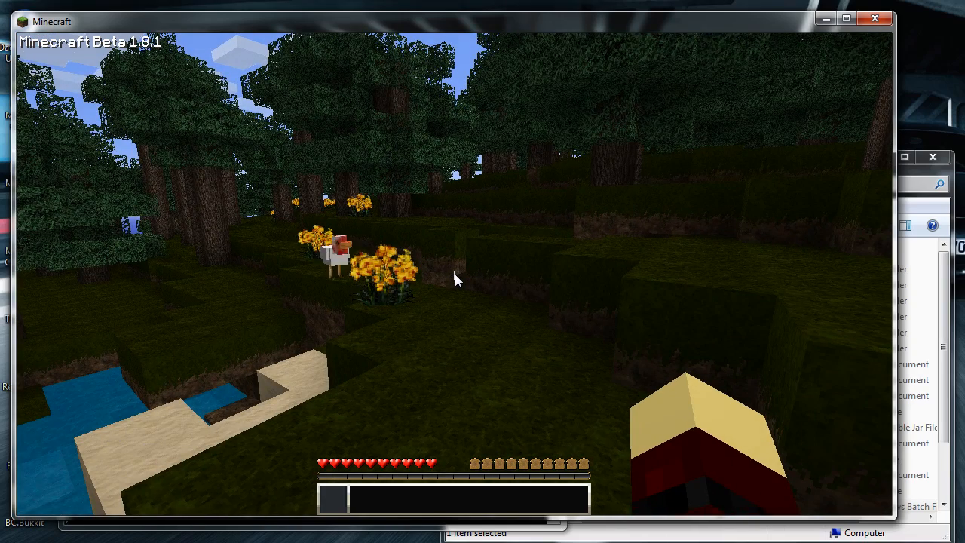
# Give items 161, 160 and Mining Pipe 151 from TooManyItems, then page forward.
pyautogui.press('e')
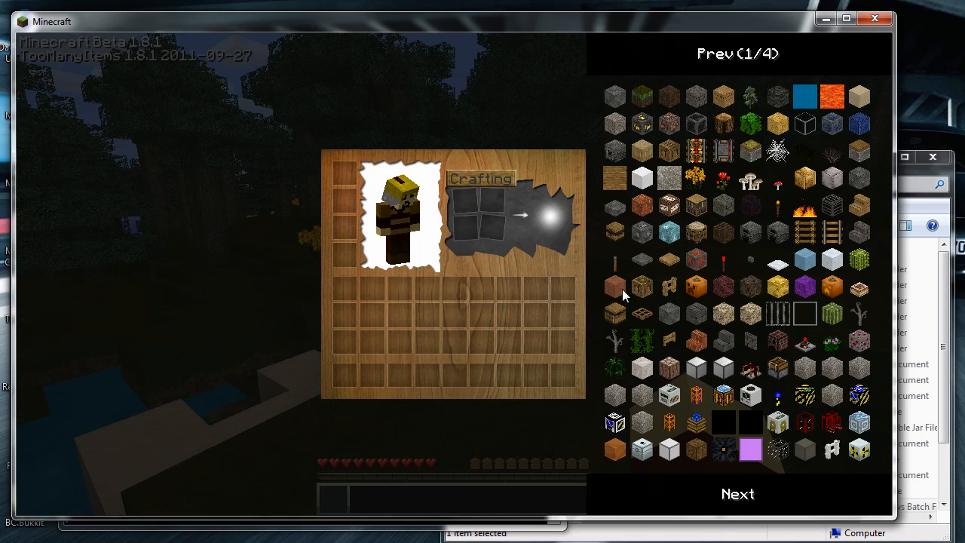
pyautogui.click(696, 422)
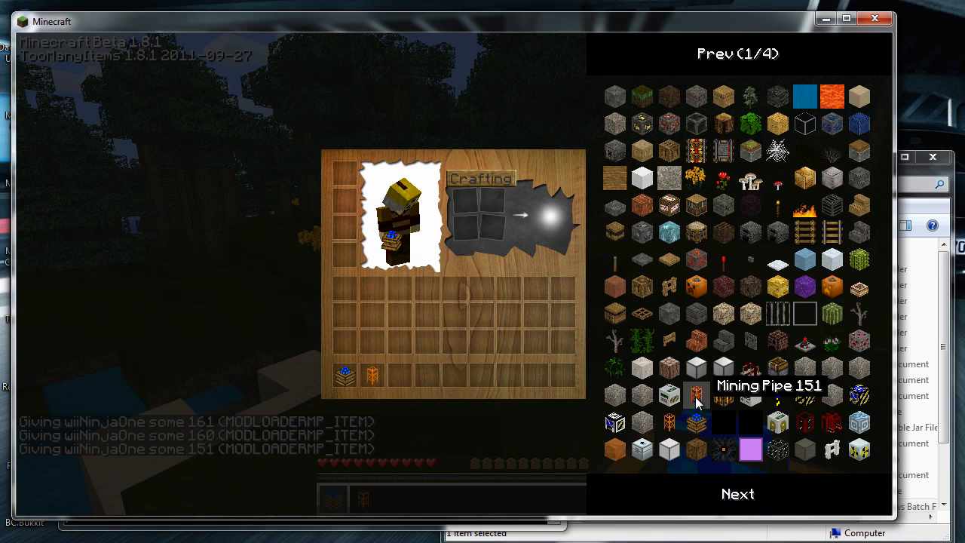
pyautogui.click(737, 494)
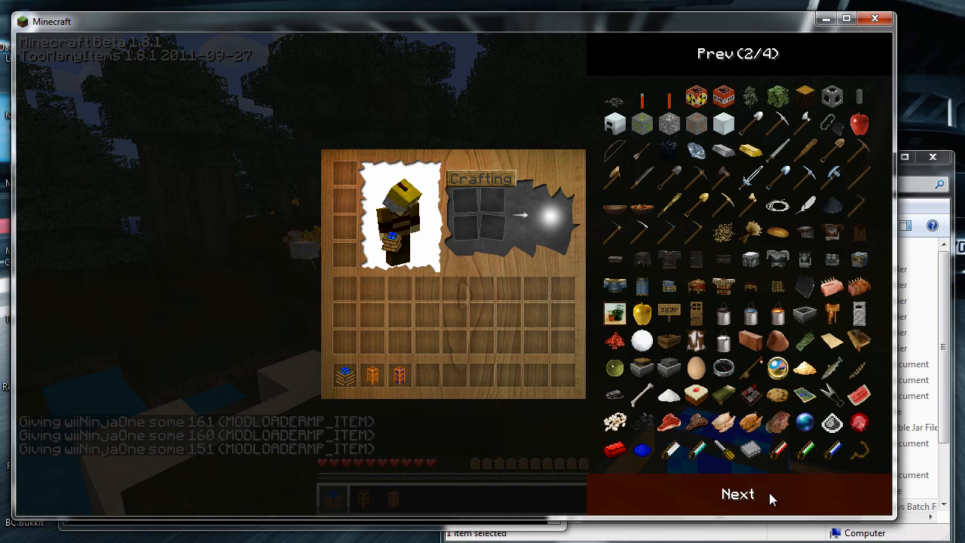
pyautogui.click(738, 494)
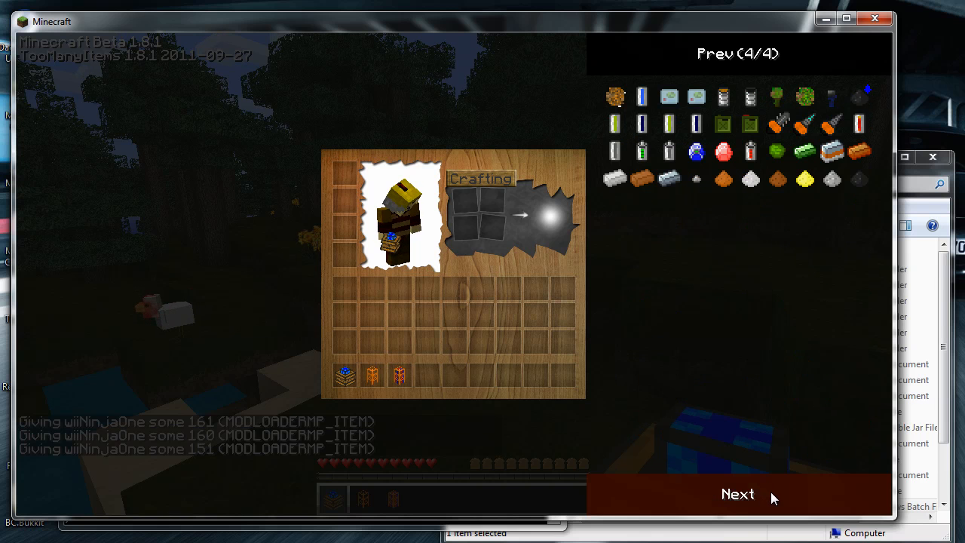